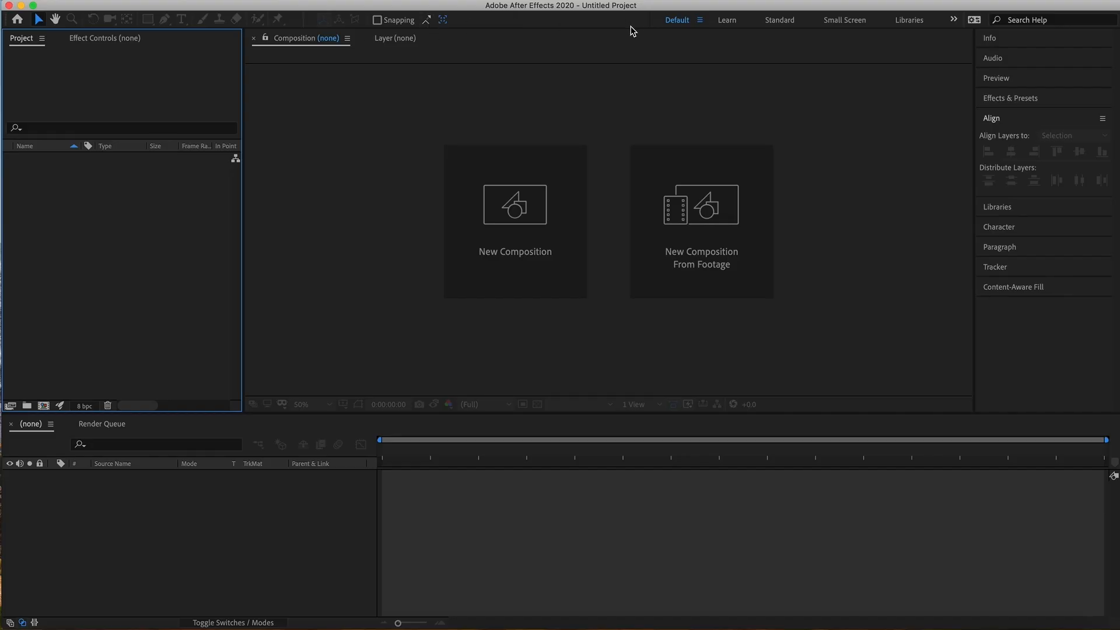
{"action": "mouse_move", "coordinate": [594, 91]}
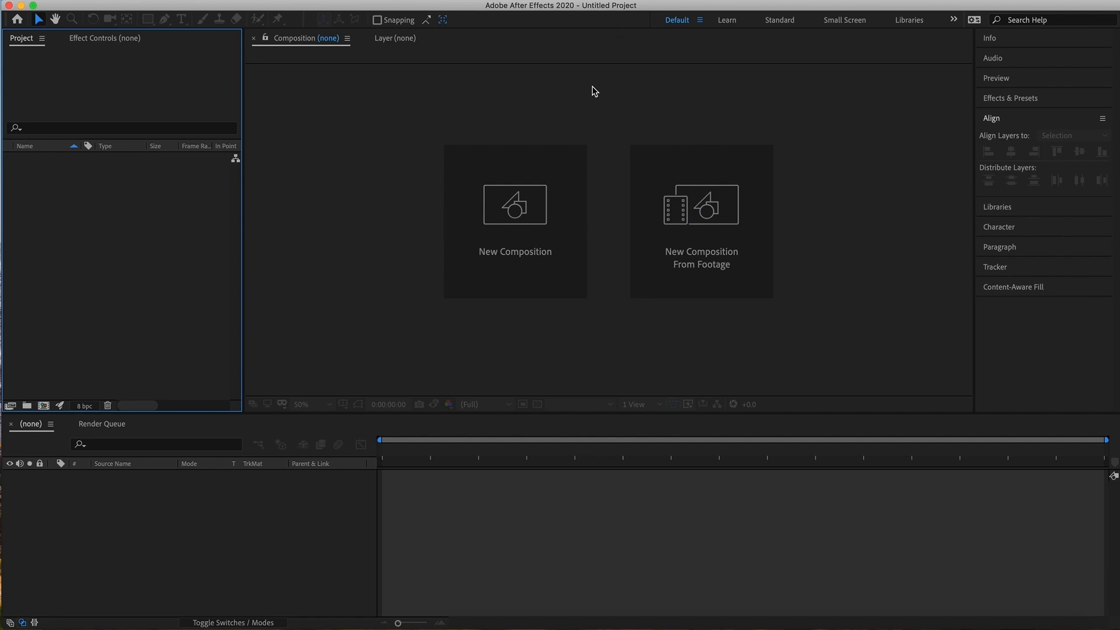
Create a new composition named 'Glow Effect' using the HDTV 1080 24 preset.
{"action": "left_click", "coordinate": [515, 205]}
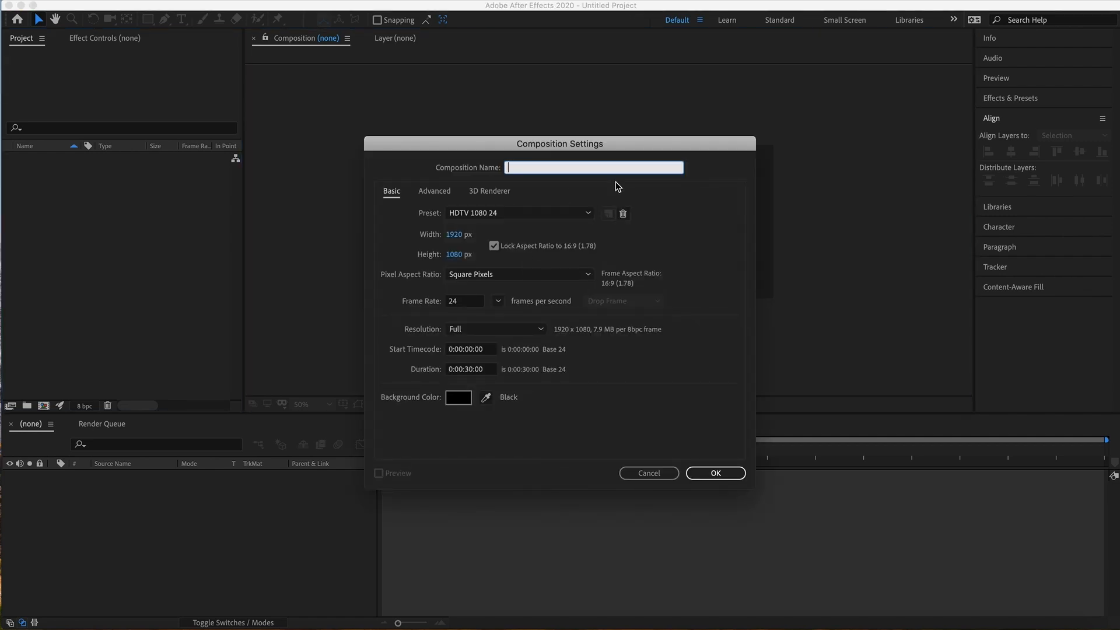
{"action": "type", "text": "Glow E"}
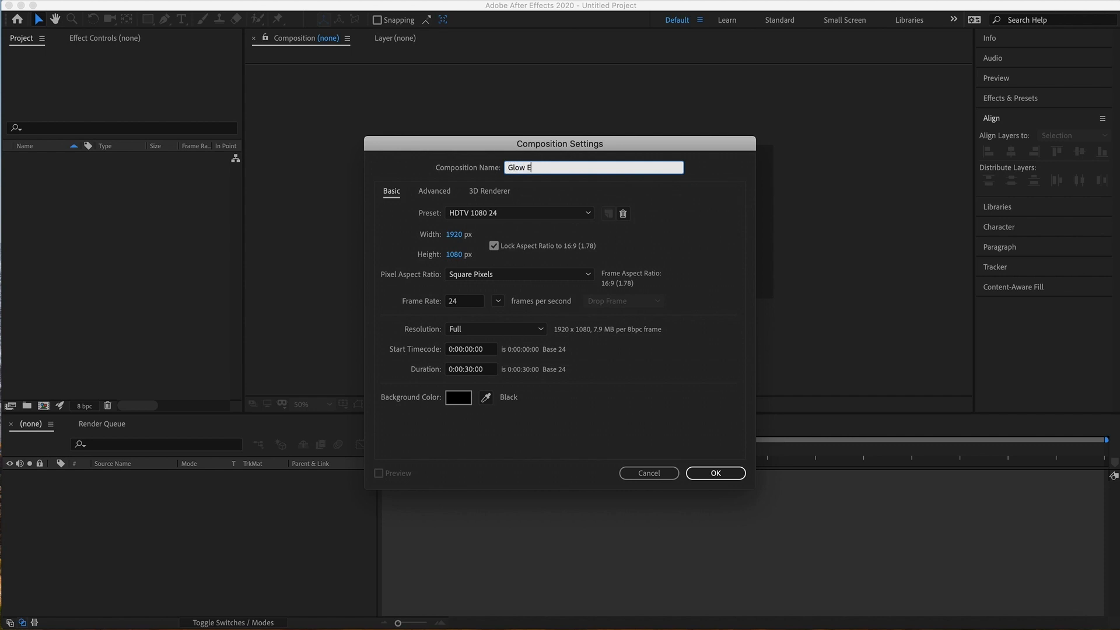
{"action": "type", "text": "ffect"}
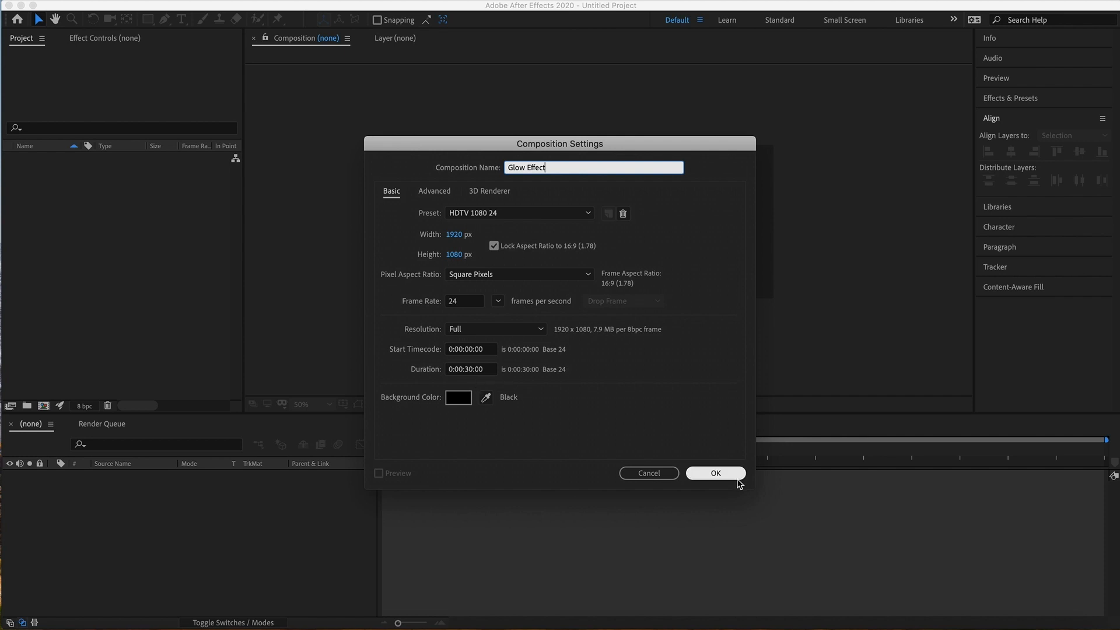
{"action": "left_click", "coordinate": [715, 472]}
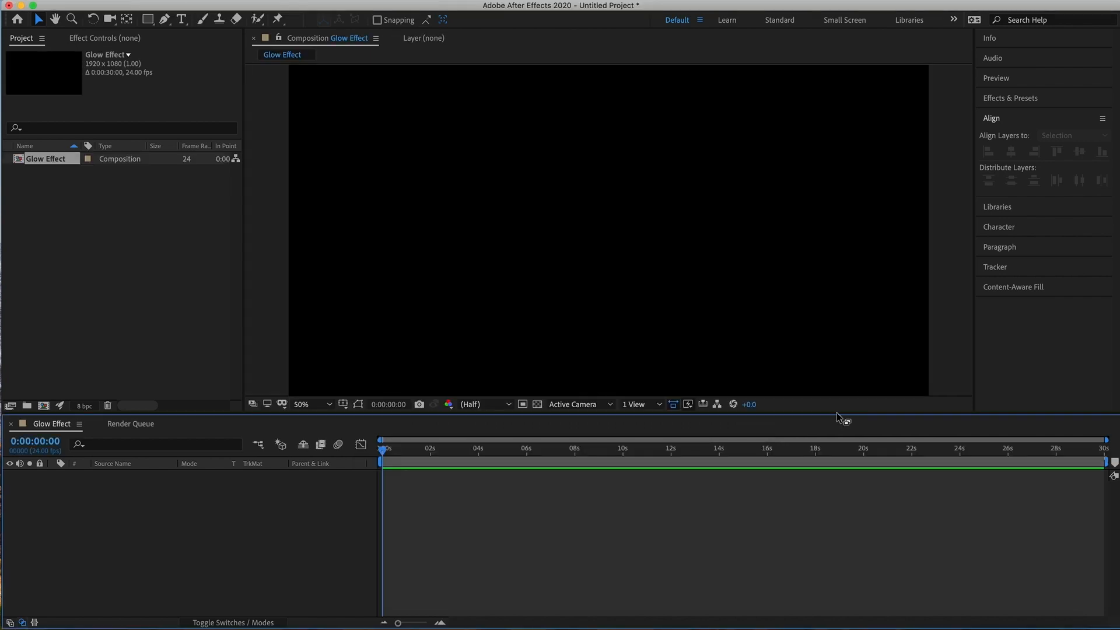
{"action": "mouse_move", "coordinate": [333, 291]}
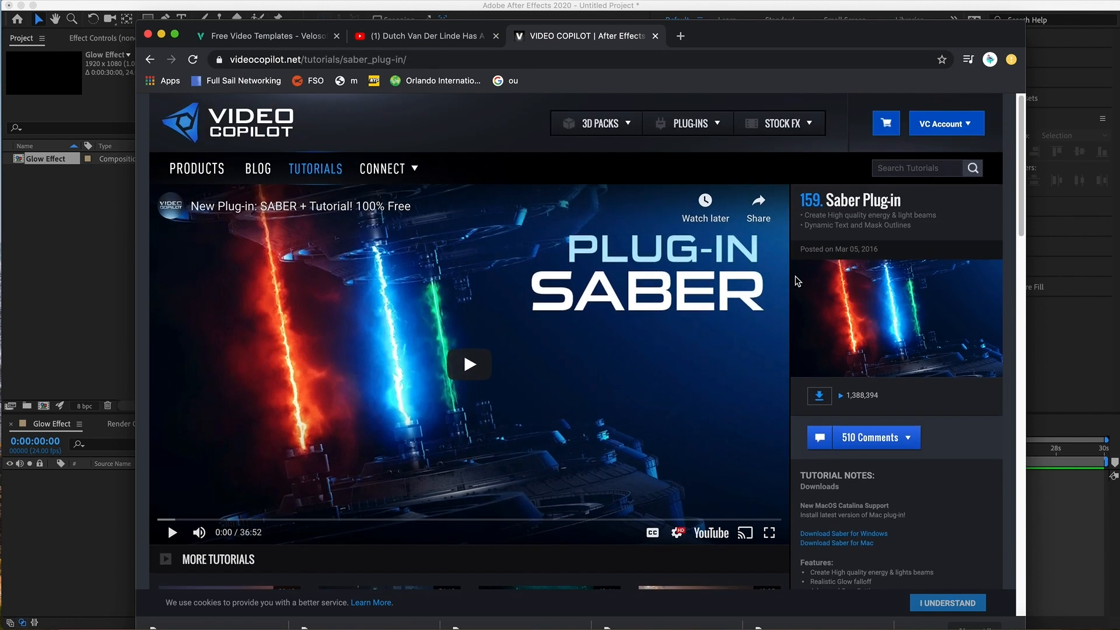
{"action": "mouse_move", "coordinate": [843, 193]}
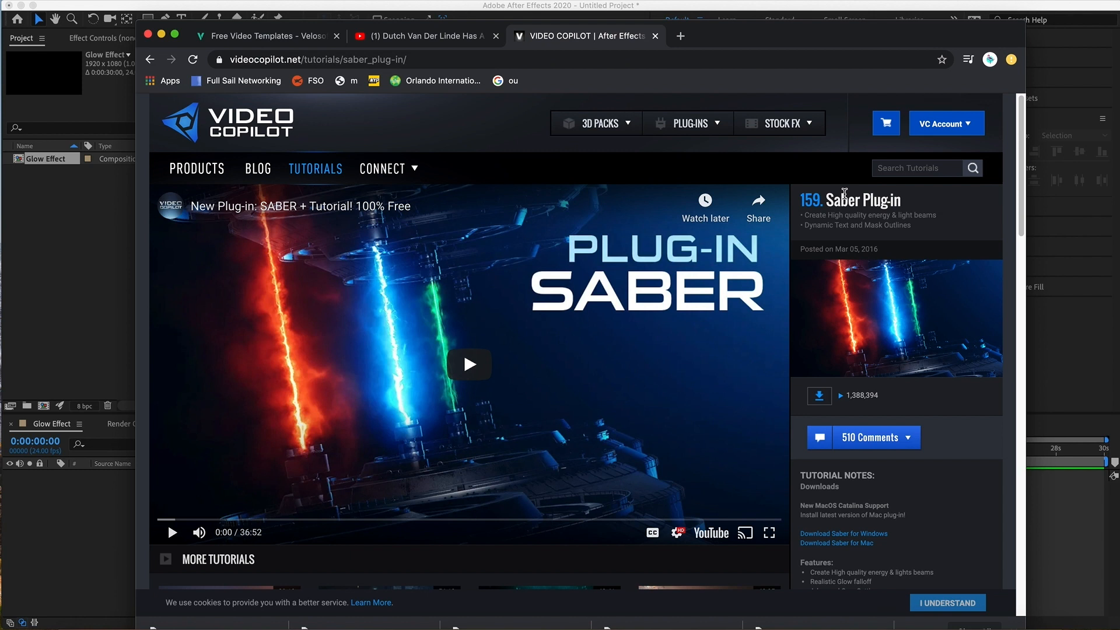
{"action": "mouse_move", "coordinate": [842, 197]}
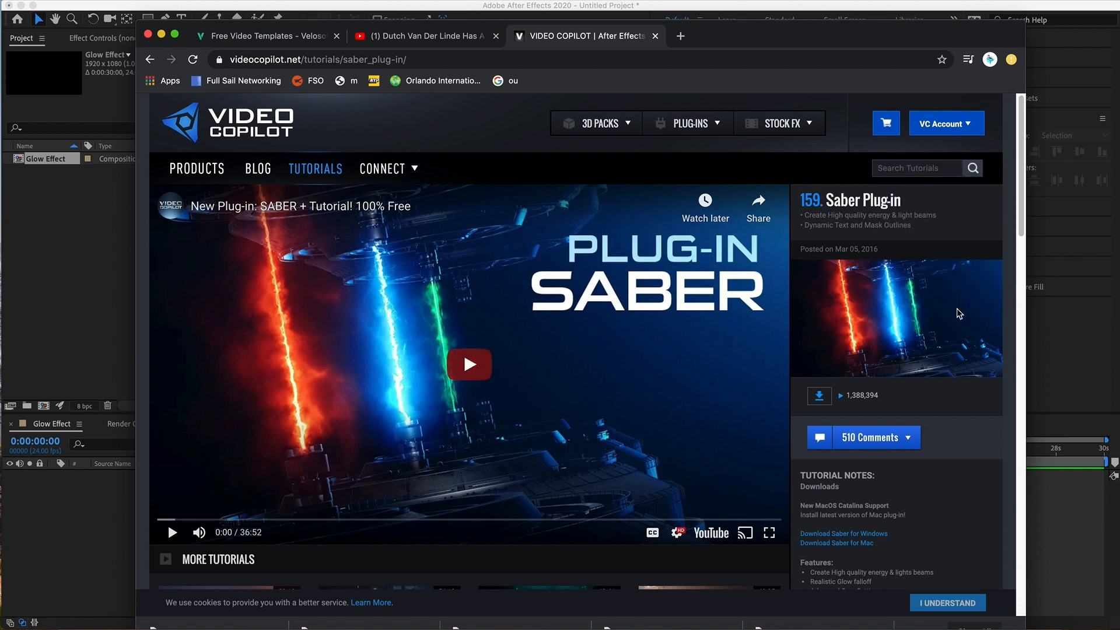
{"action": "mouse_move", "coordinate": [920, 287]}
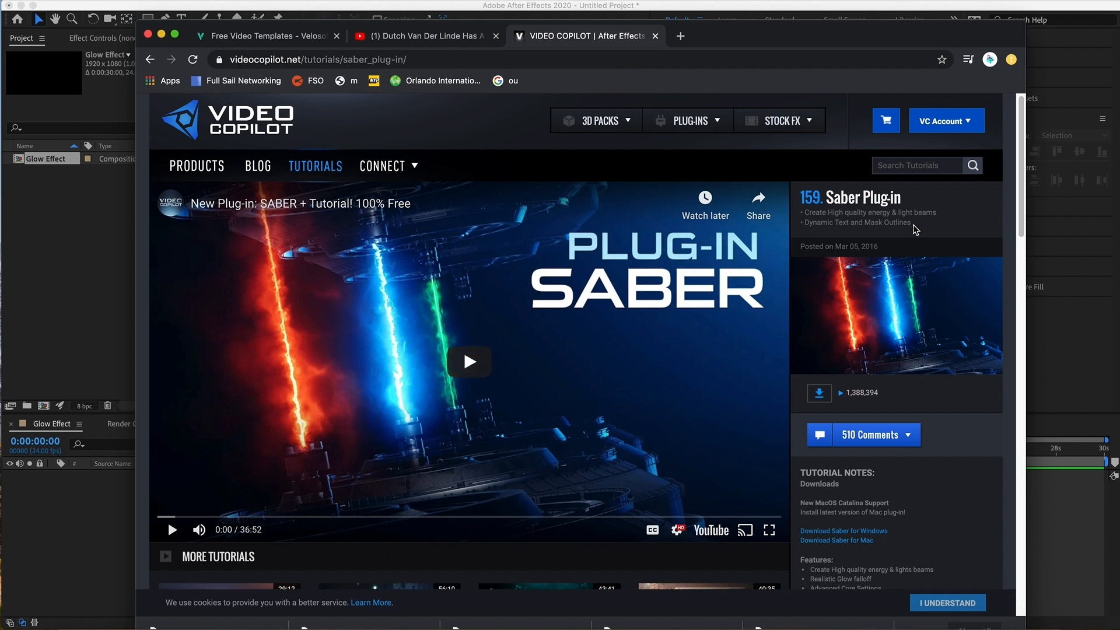
Scroll the Video Copilot Saber tutorial page down to the Download Saber links.
{"action": "scroll", "scroll_direction": "down", "scroll_amount": 3}
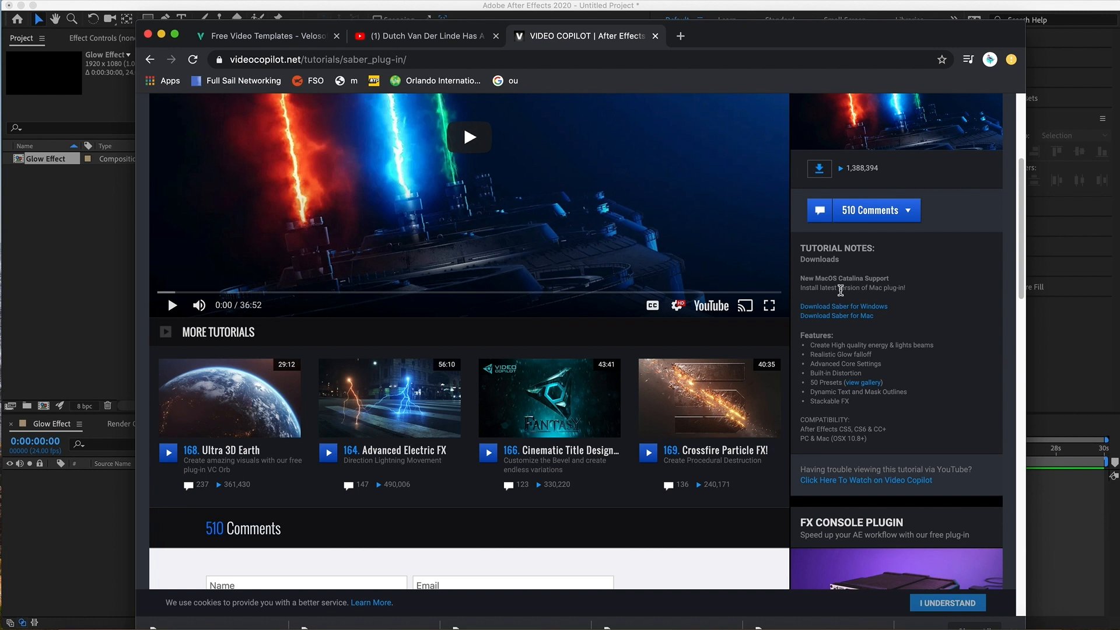
{"action": "mouse_move", "coordinate": [902, 323]}
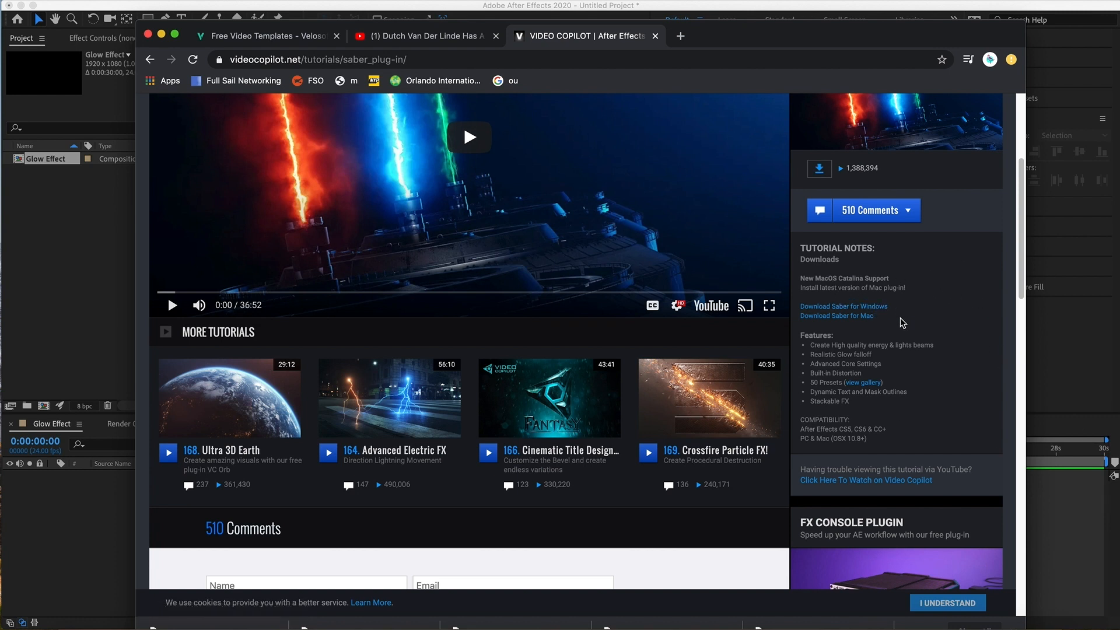
{"action": "mouse_move", "coordinate": [895, 319]}
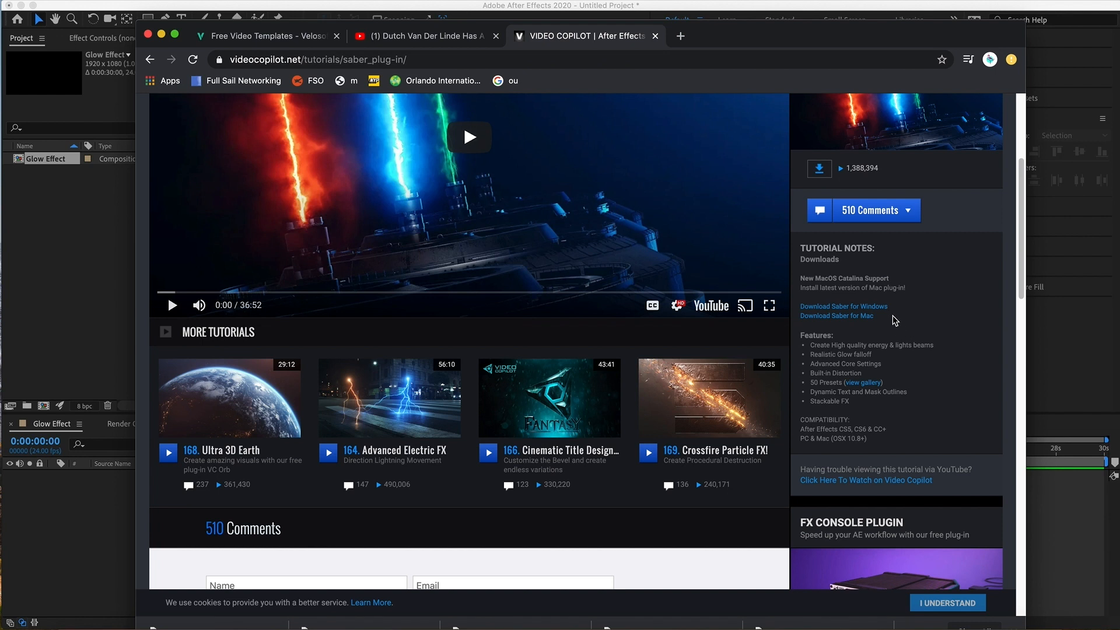
{"action": "mouse_move", "coordinate": [922, 350]}
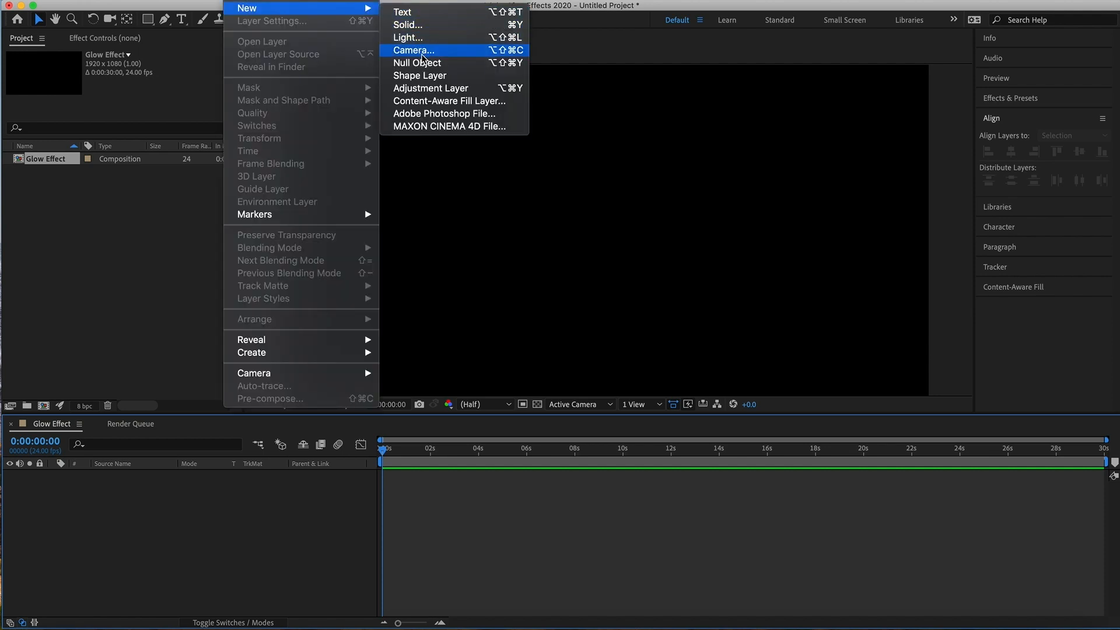
{"action": "mouse_move", "coordinate": [403, 12]}
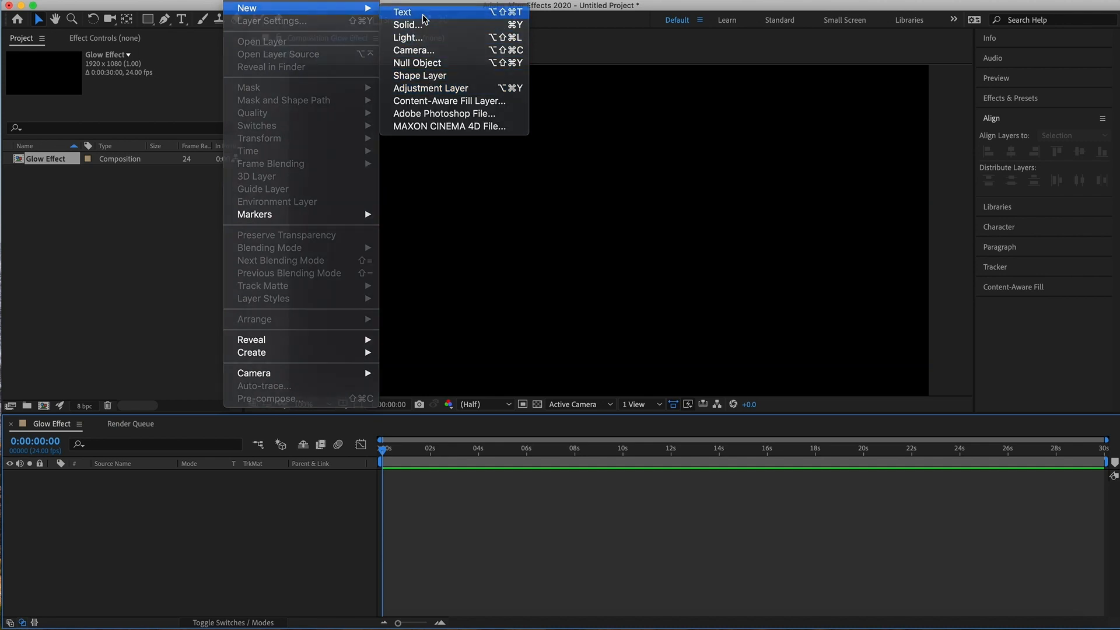
Add a new empty text layer via Layer > New > Text.
{"action": "left_click", "coordinate": [402, 12]}
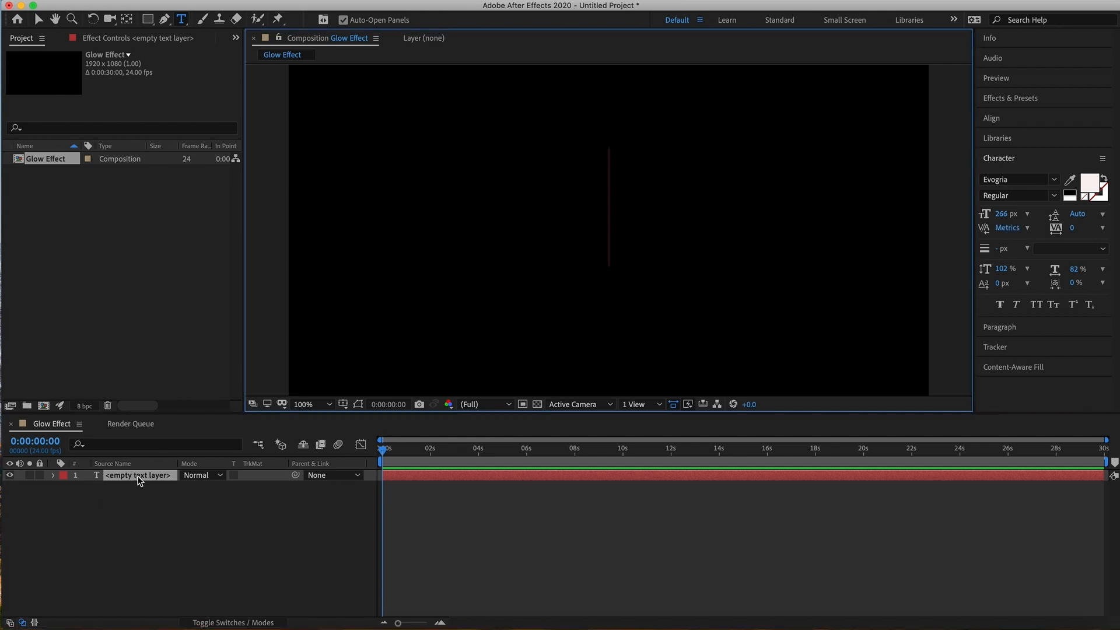
Rename the empty text layer to 'Glow Text' from the layer's context menu.
{"action": "right_click", "coordinate": [137, 475]}
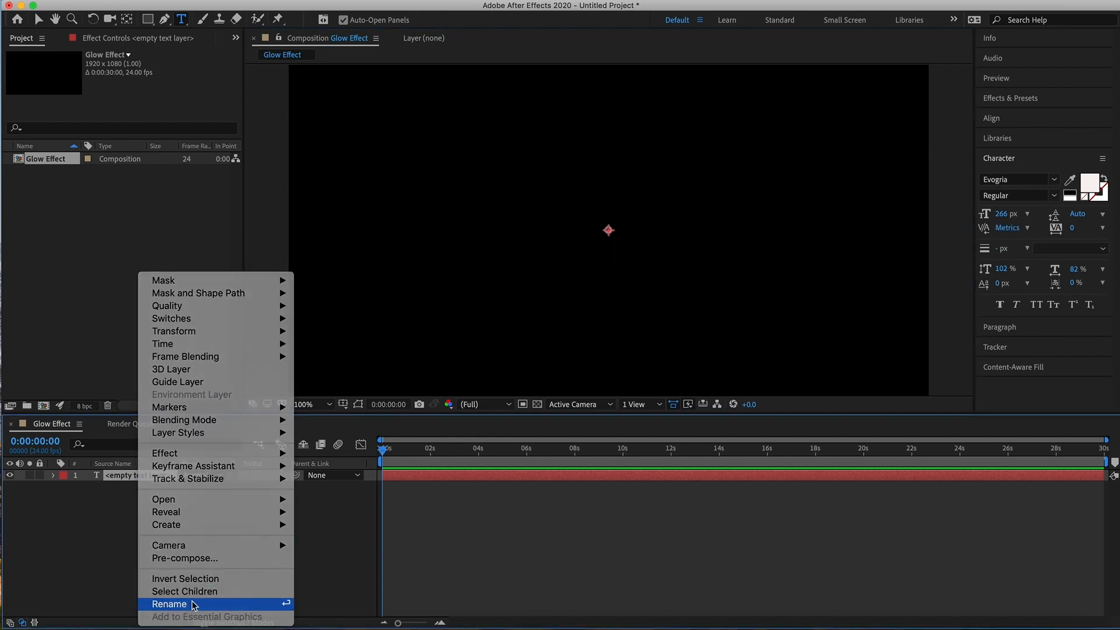
{"action": "left_click", "coordinate": [169, 603]}
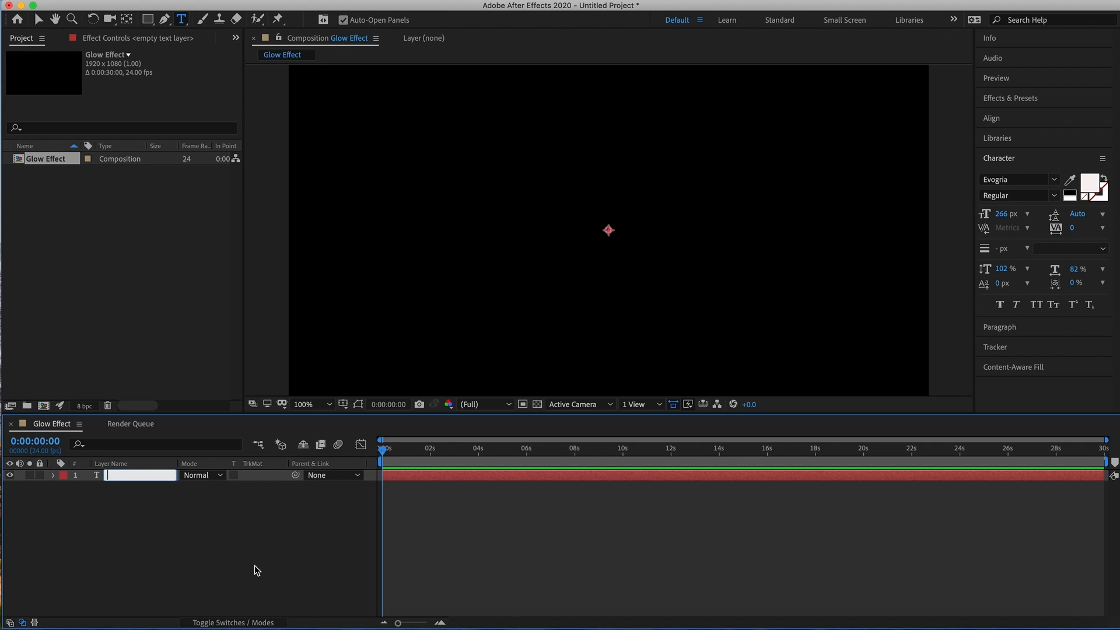
{"action": "type", "text": "Glow Text"}
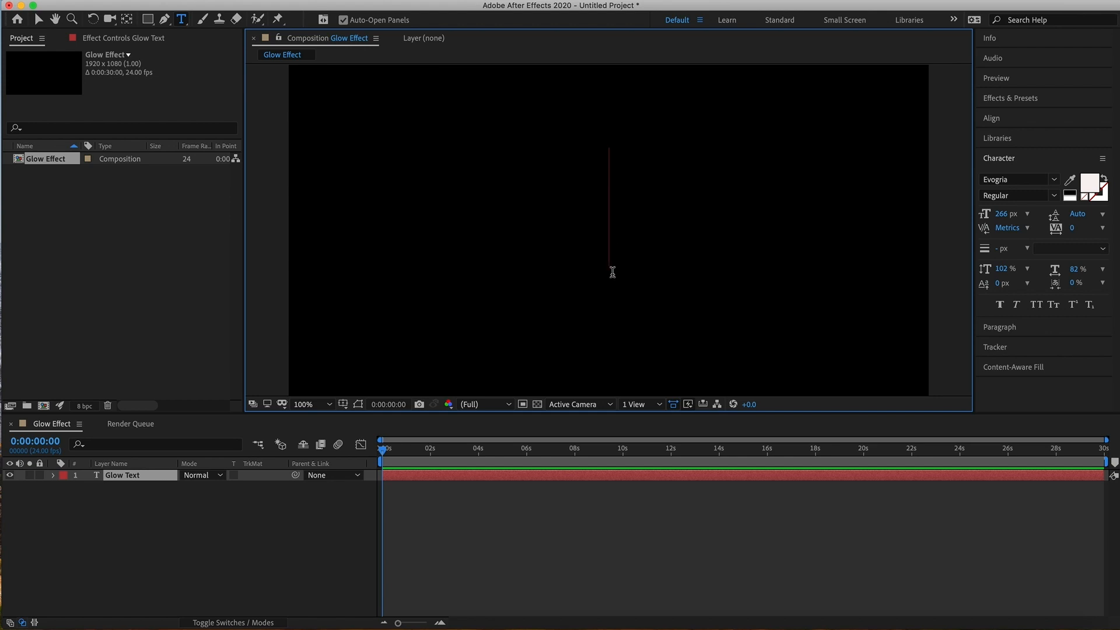
{"action": "type", "text": "G"}
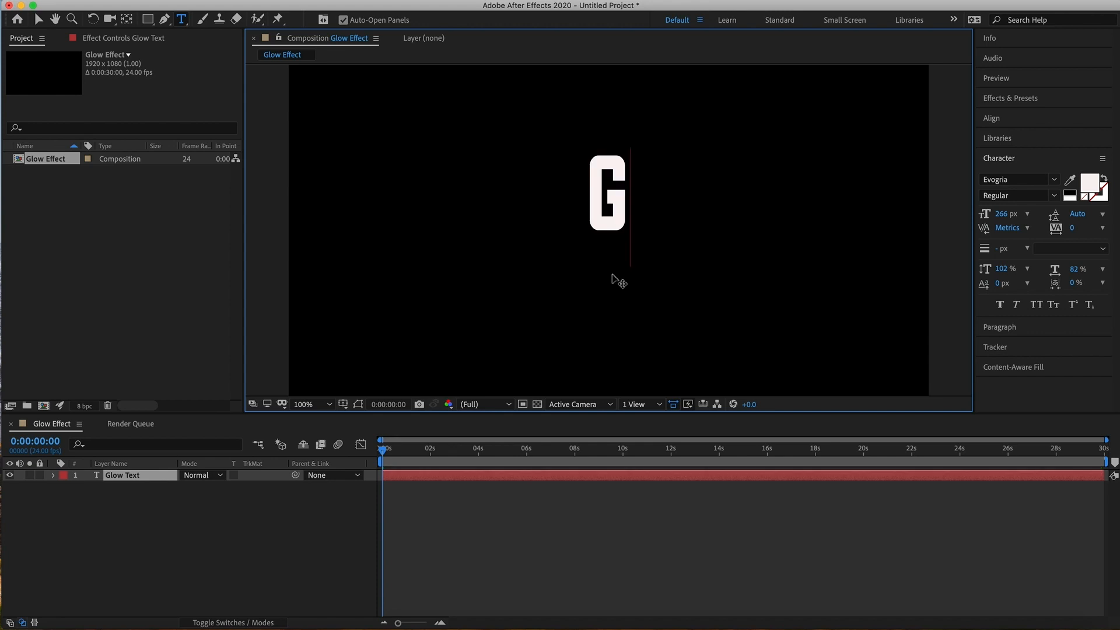
{"action": "type", "text": "LOW"}
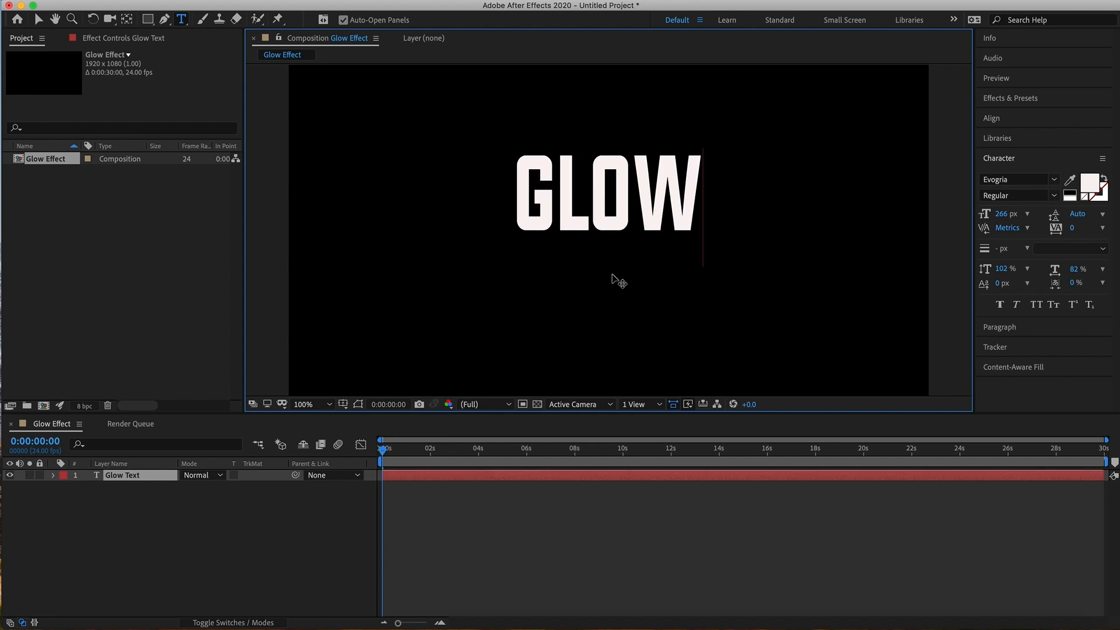
{"action": "mouse_move", "coordinate": [643, 322]}
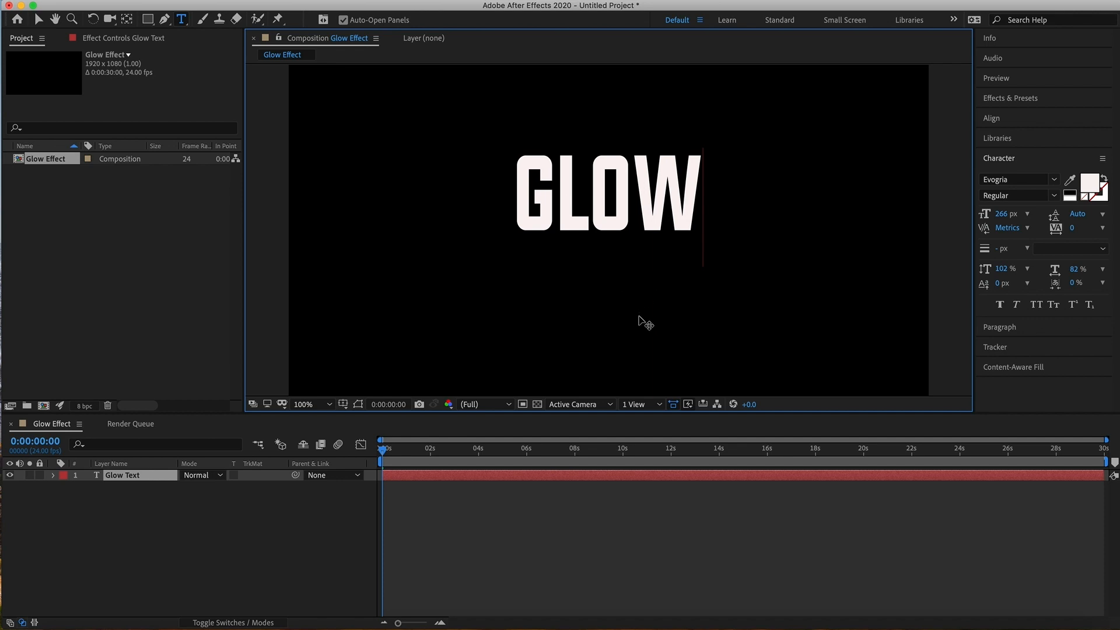
{"action": "mouse_move", "coordinate": [764, 12]}
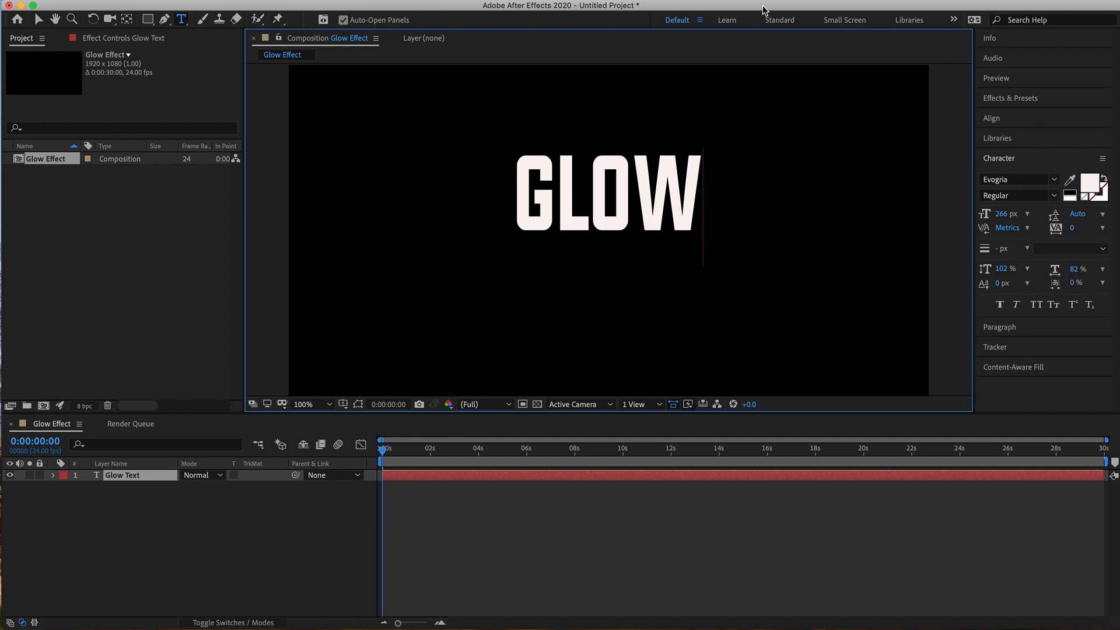
{"action": "mouse_move", "coordinate": [1046, 179]}
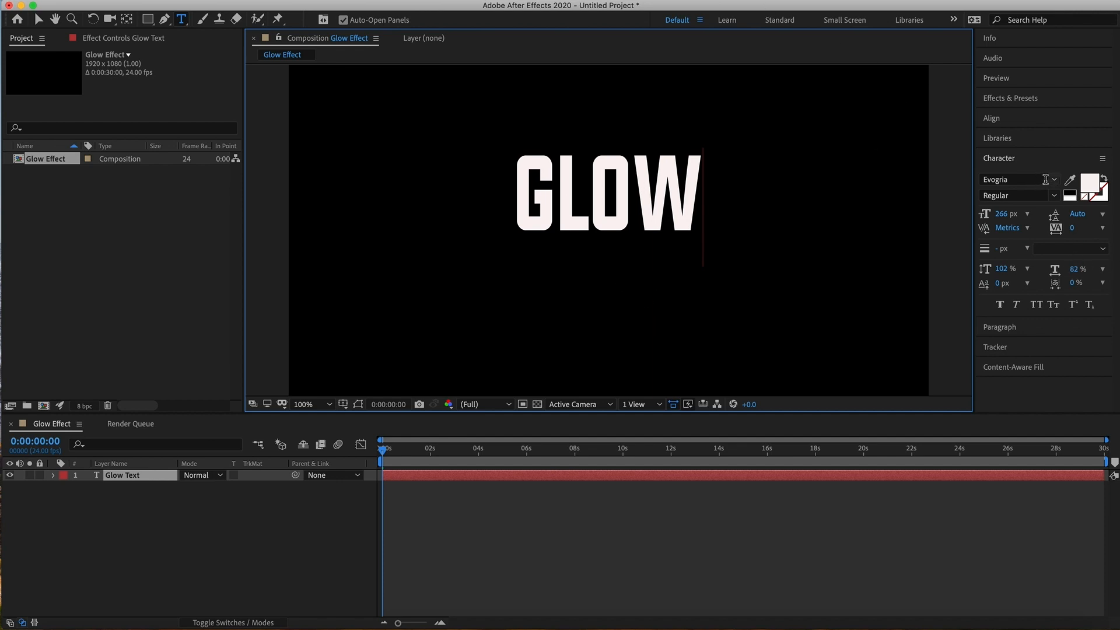
{"action": "mouse_move", "coordinate": [1061, 183]}
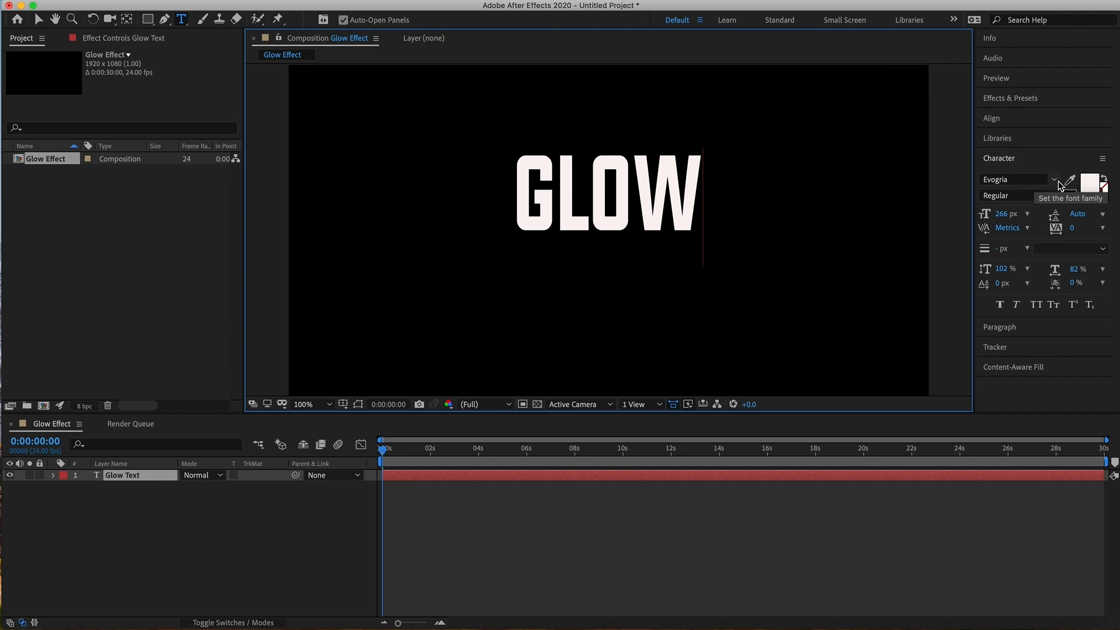
{"action": "left_click", "coordinate": [1055, 180]}
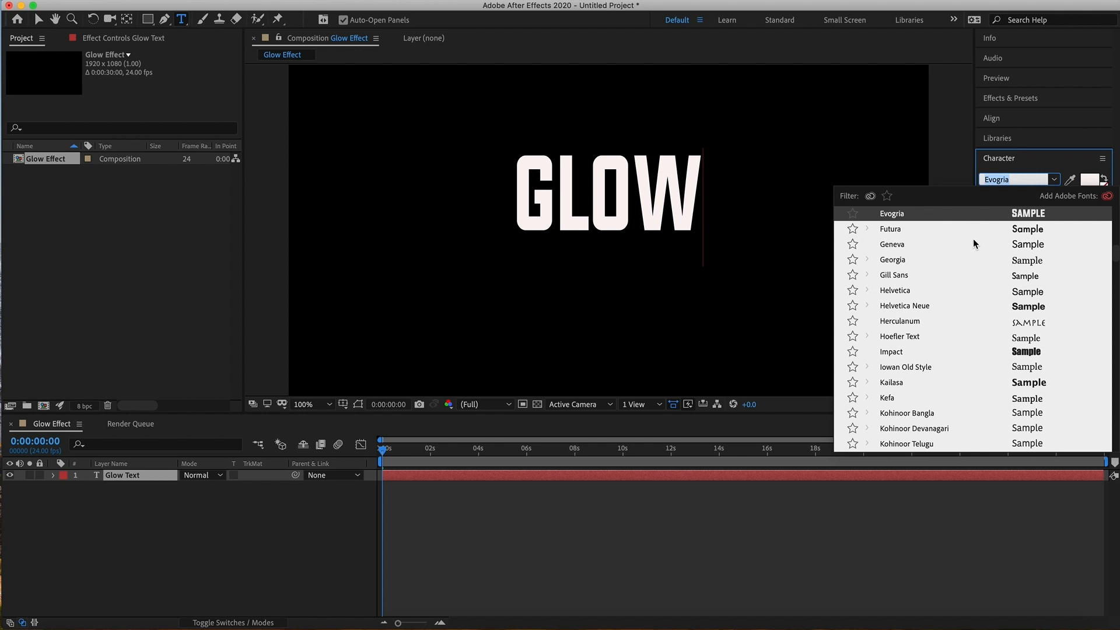
{"action": "mouse_move", "coordinate": [918, 194]}
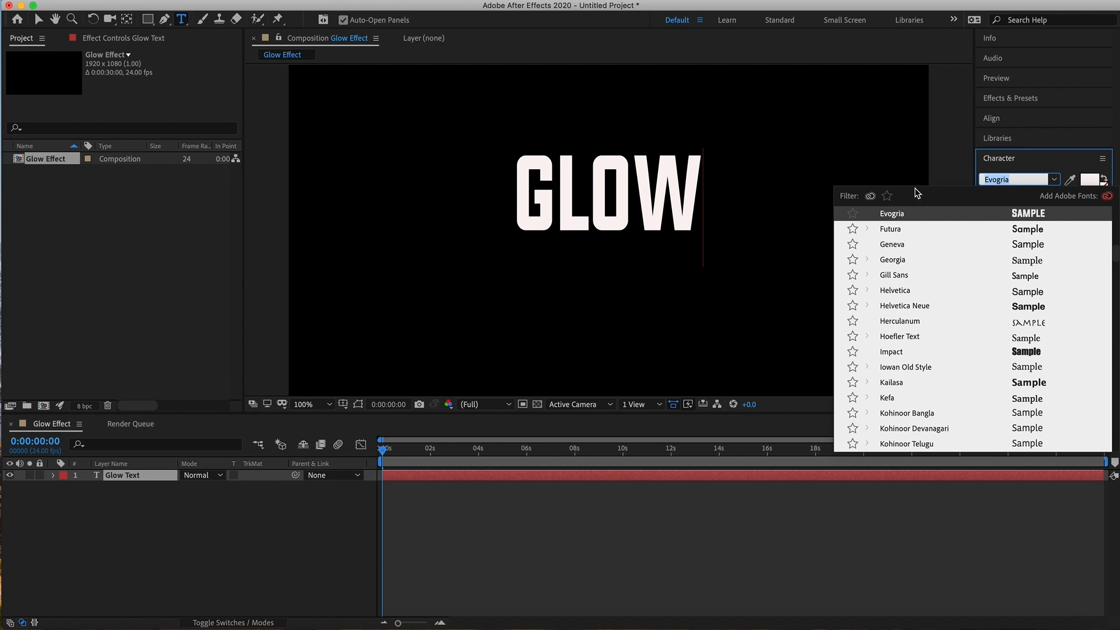
{"action": "mouse_move", "coordinate": [811, 151]}
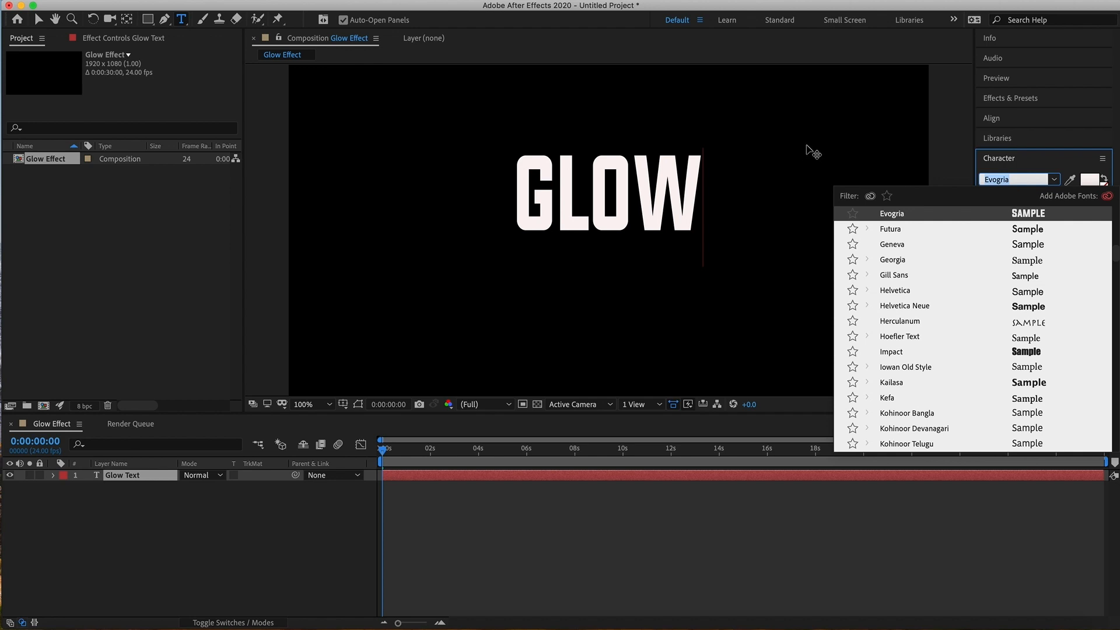
{"action": "mouse_move", "coordinate": [1062, 187]}
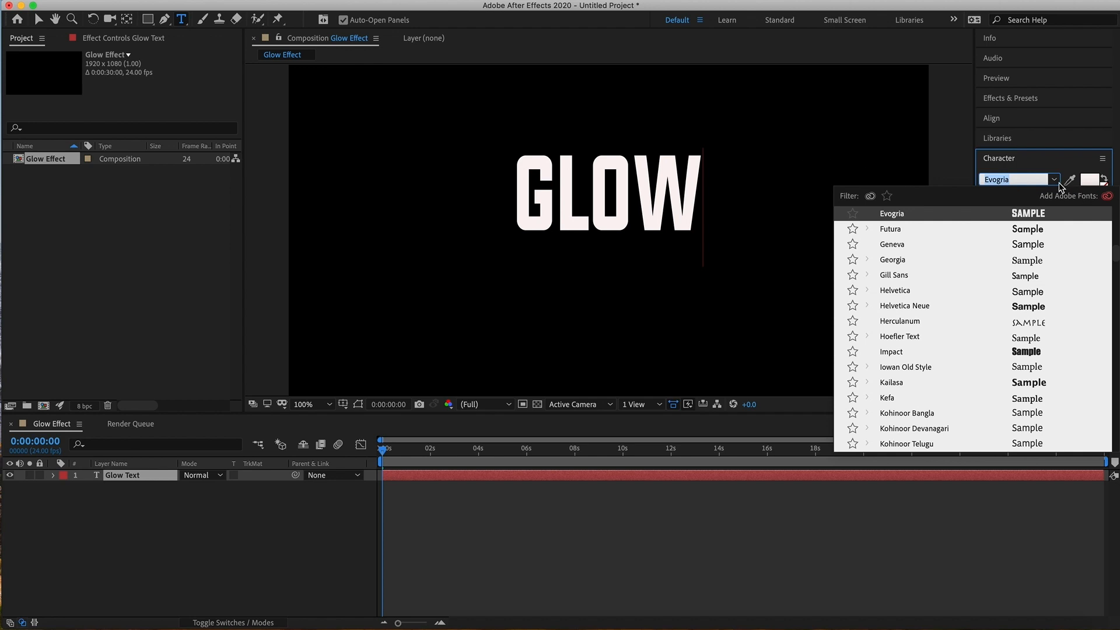
{"action": "left_click", "coordinate": [1054, 180]}
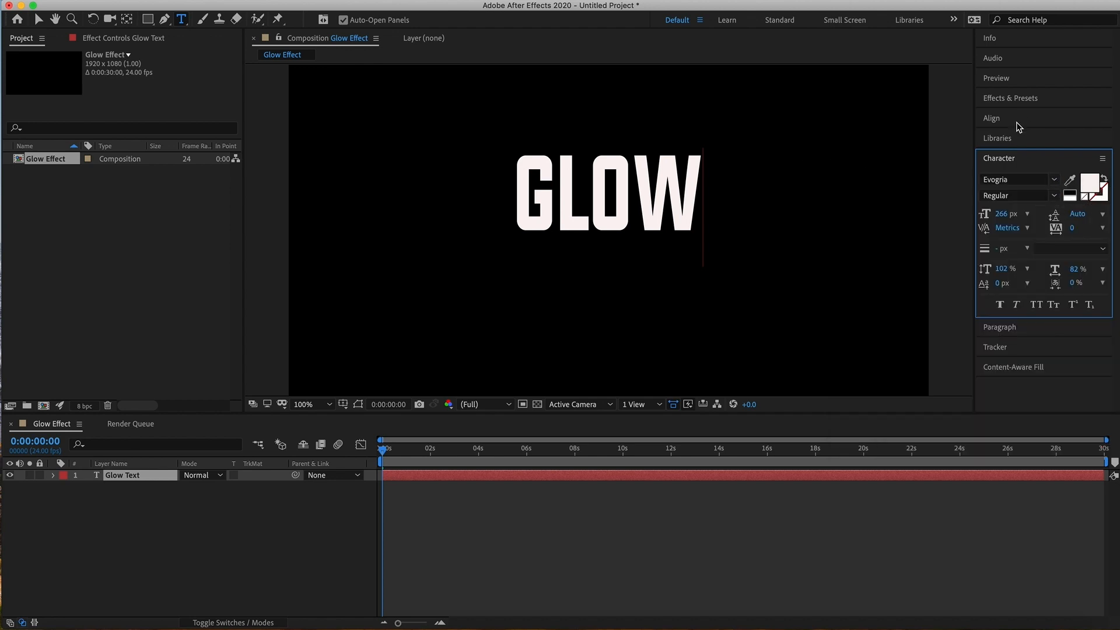
Use the Align panel to center the GLOW text layer horizontally in the composition.
{"action": "left_click", "coordinate": [992, 118]}
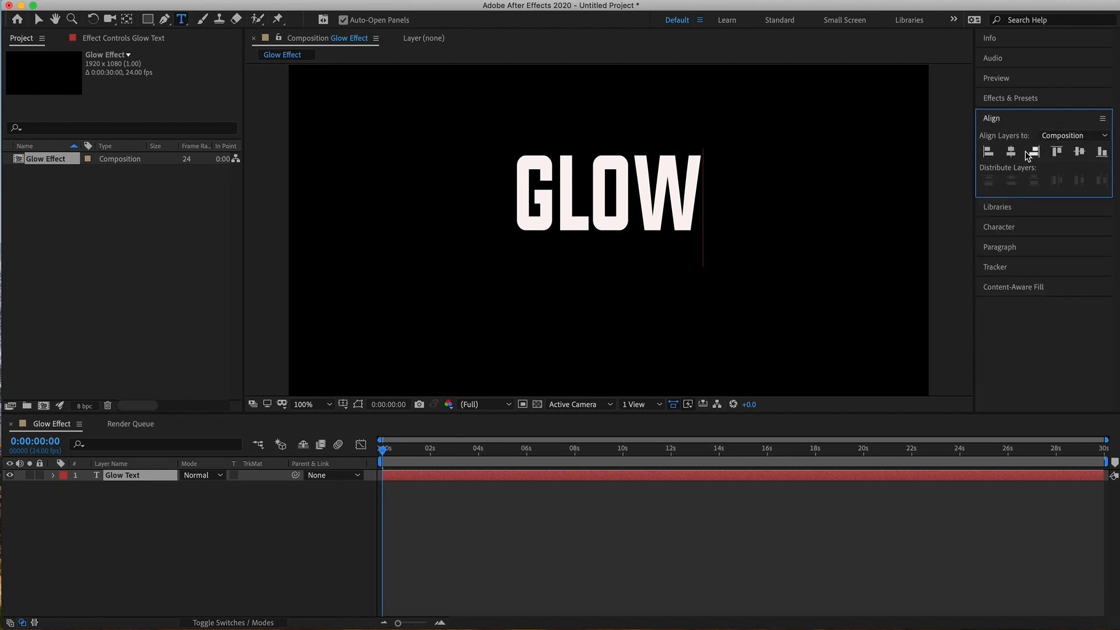
{"action": "left_click", "coordinate": [1011, 151]}
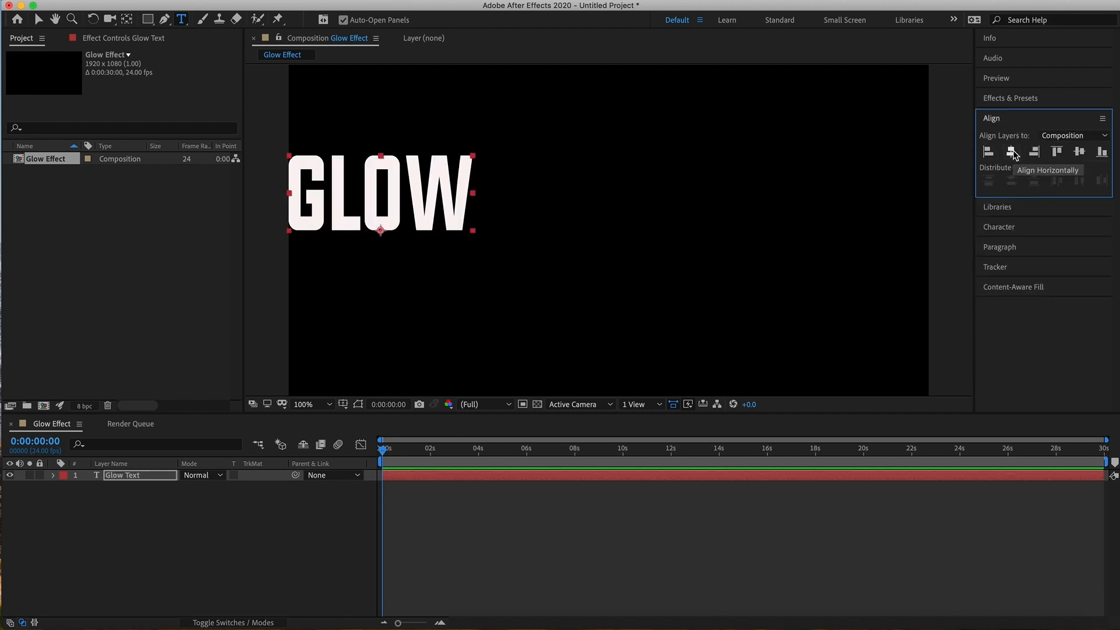
{"action": "left_click", "coordinate": [1011, 150]}
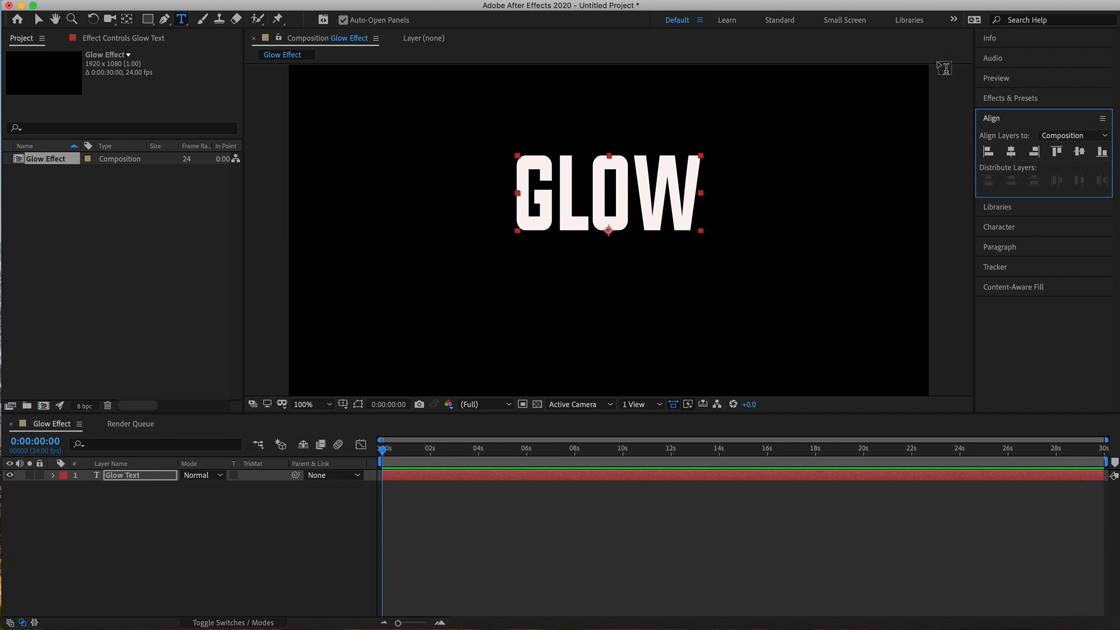
{"action": "mouse_move", "coordinate": [990, 314]}
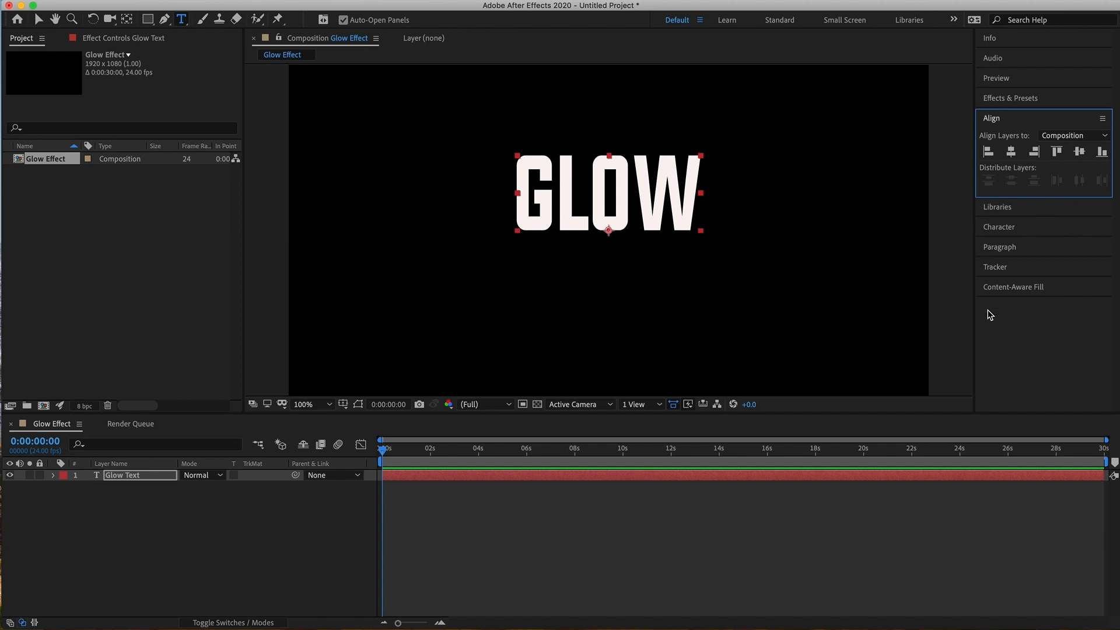
{"action": "mouse_move", "coordinate": [574, 30]}
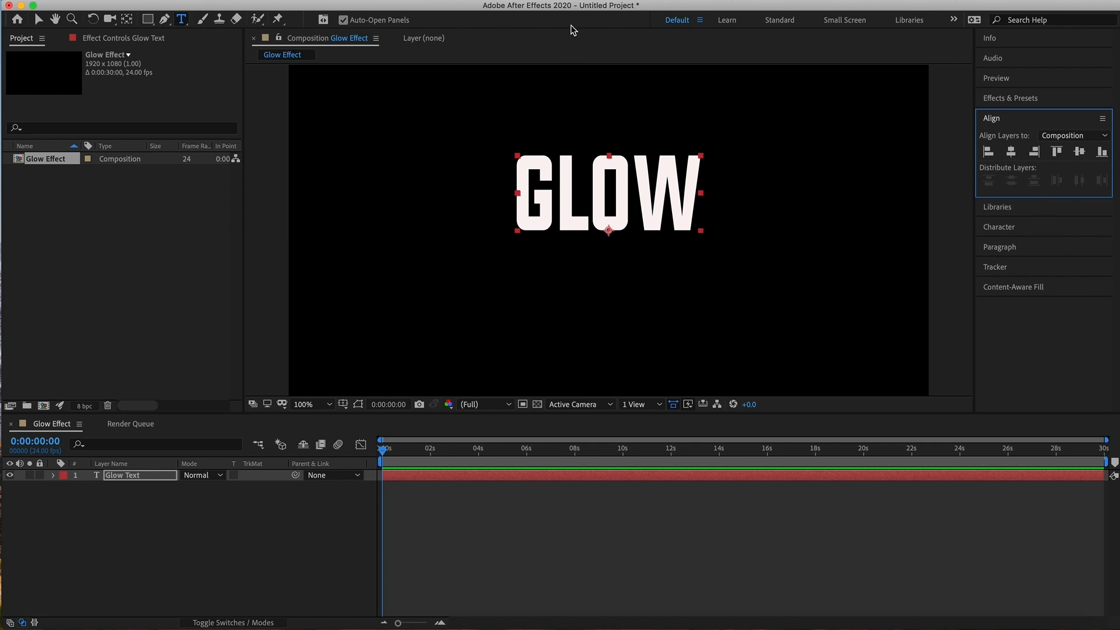
{"action": "mouse_move", "coordinate": [740, 14]}
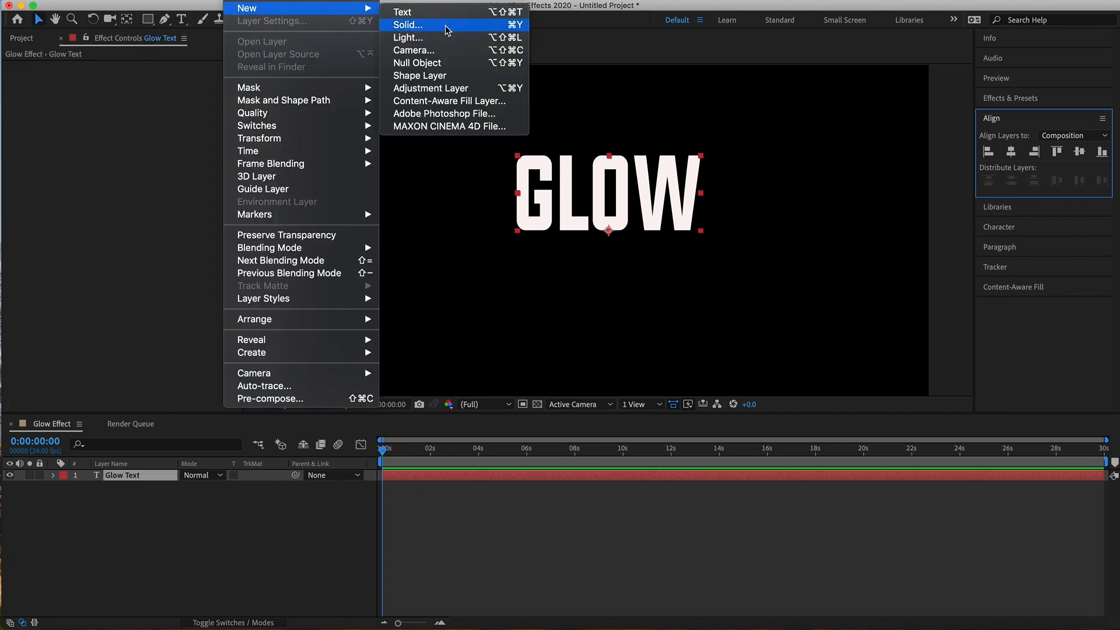
Create a comp-sized solid layer named 'Saber' above the Glow Text layer.
{"action": "left_click", "coordinate": [407, 24]}
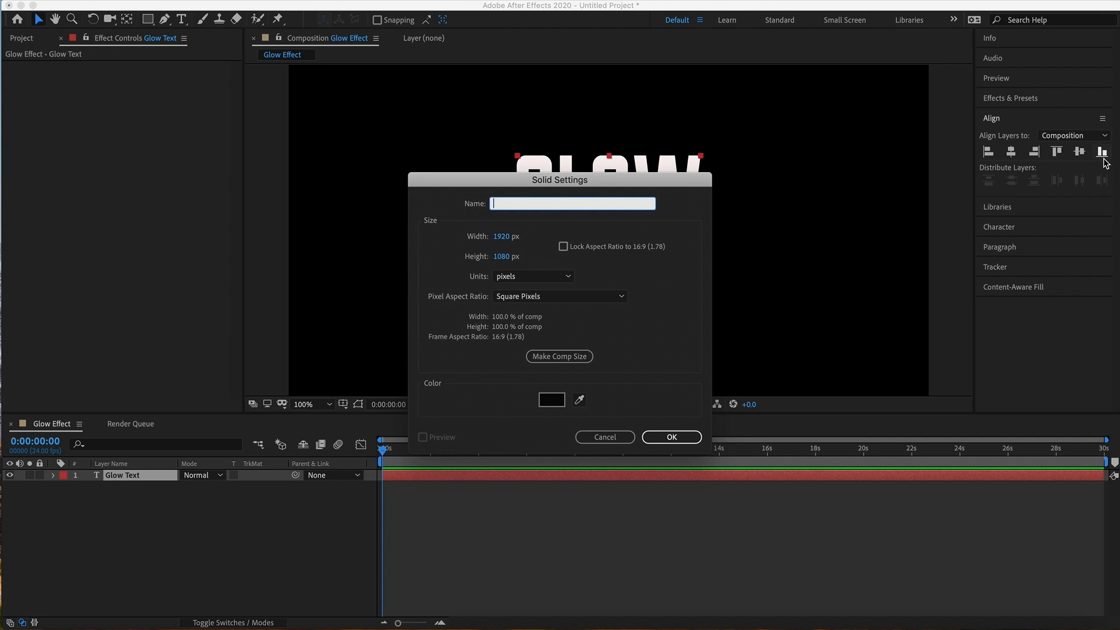
{"action": "type", "text": "Saber"}
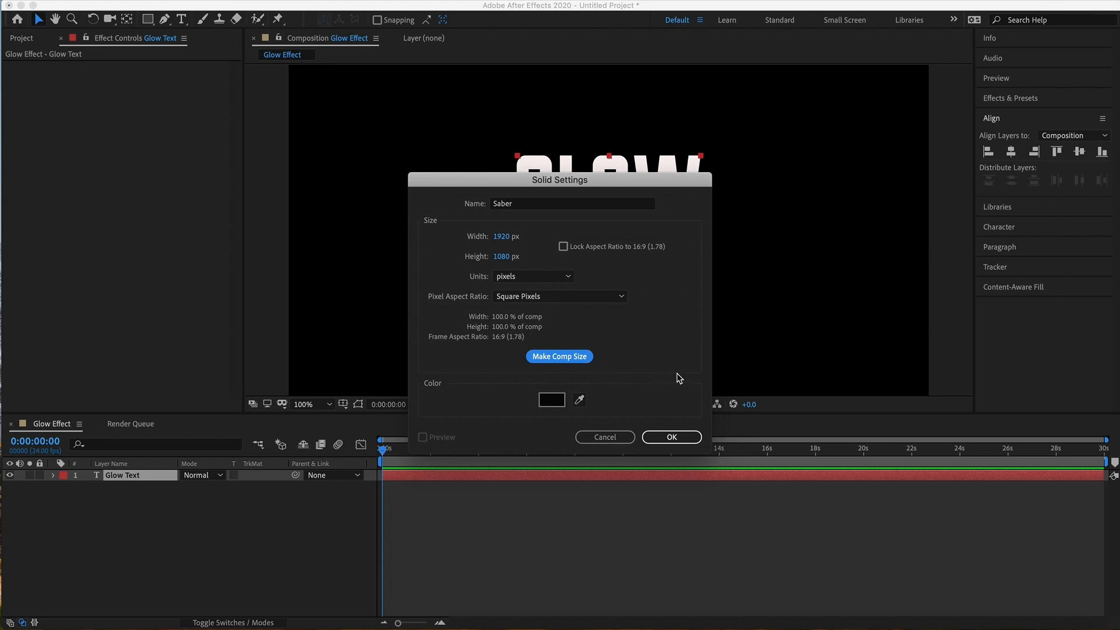
{"action": "left_click", "coordinate": [669, 436]}
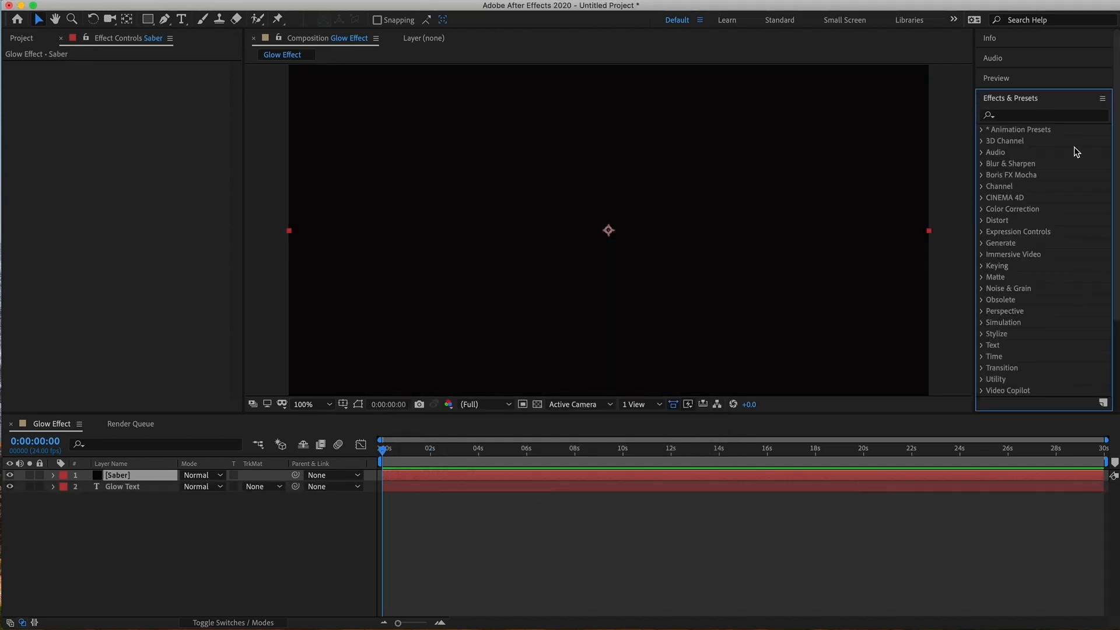
Find Video Copilot's Saber in Effects & Presets and apply it to the Saber solid.
{"action": "left_click", "coordinate": [1043, 116]}
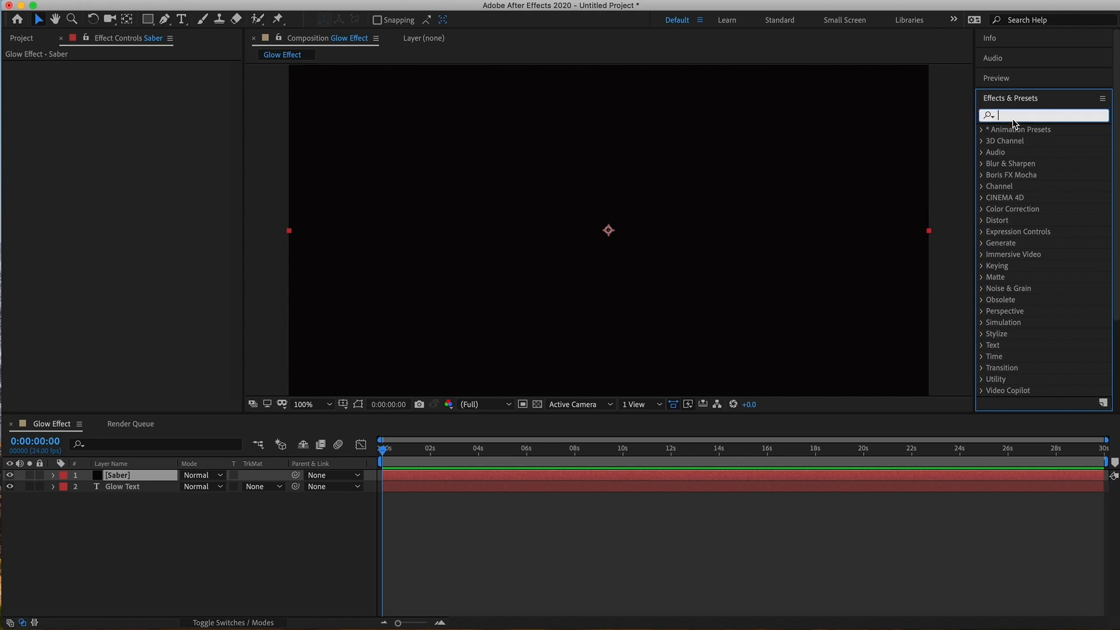
{"action": "type", "text": "Saber"}
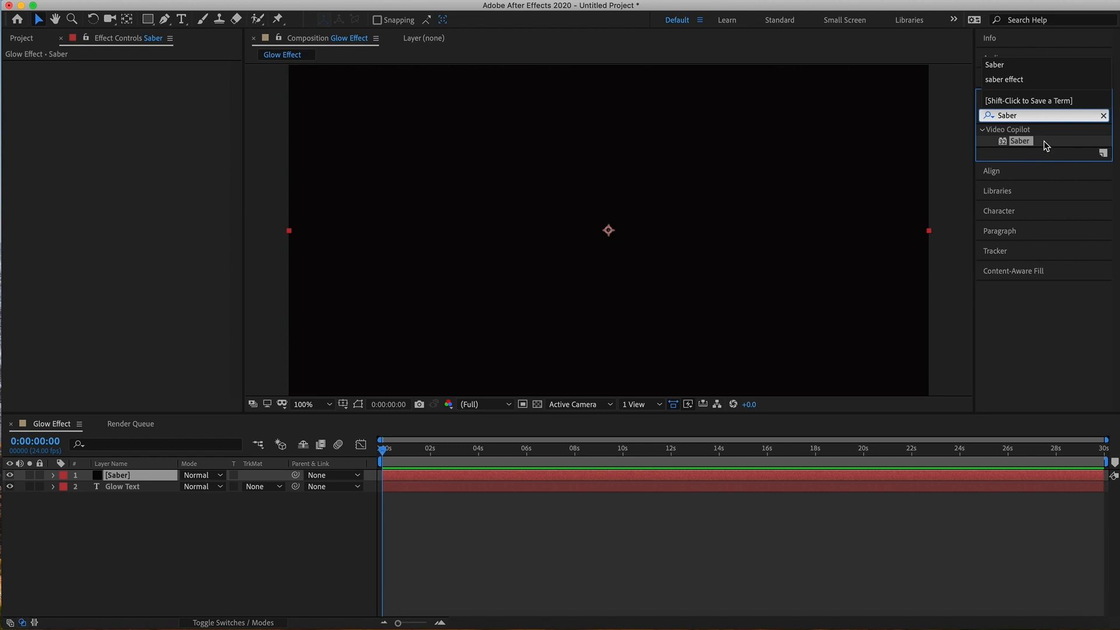
{"action": "double_click", "coordinate": [1020, 141]}
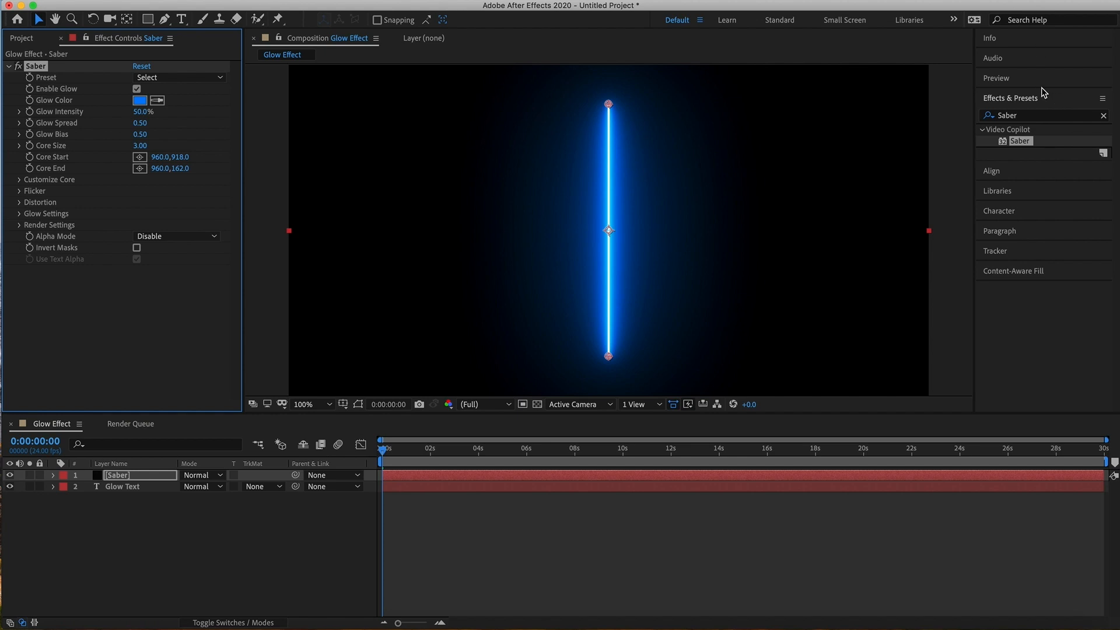
{"action": "mouse_move", "coordinate": [96, 313]}
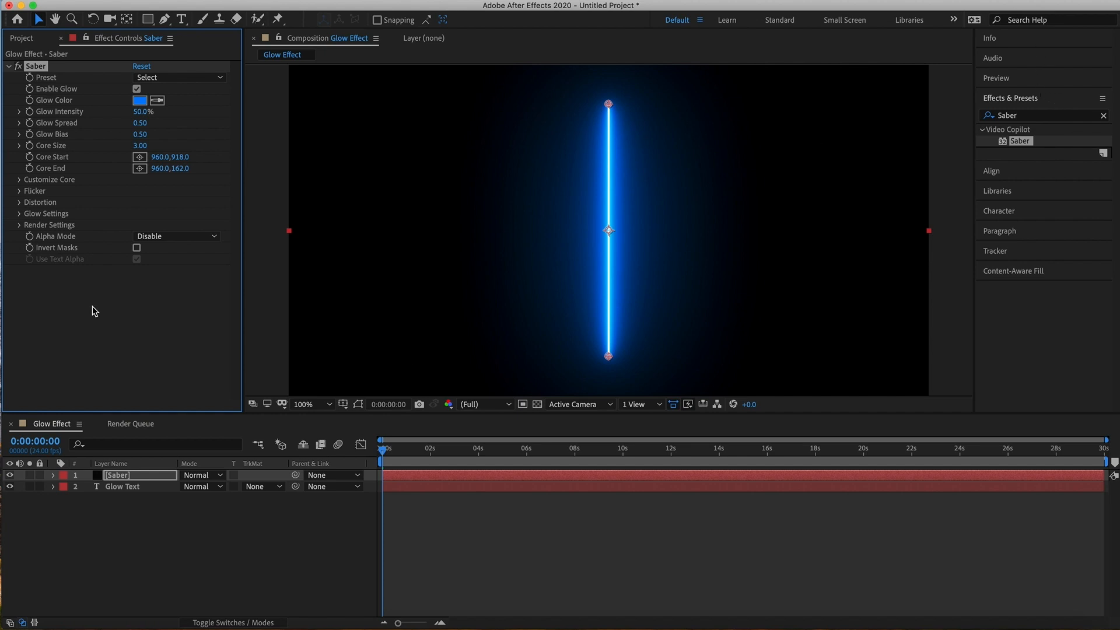
{"action": "mouse_move", "coordinate": [46, 110]}
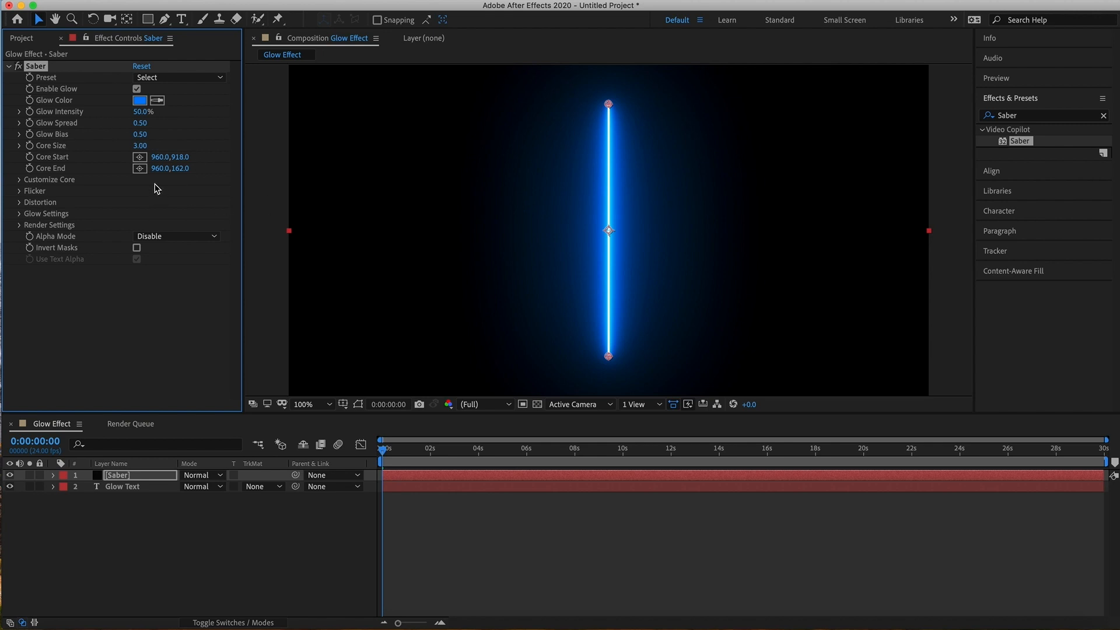
{"action": "mouse_move", "coordinate": [179, 292]}
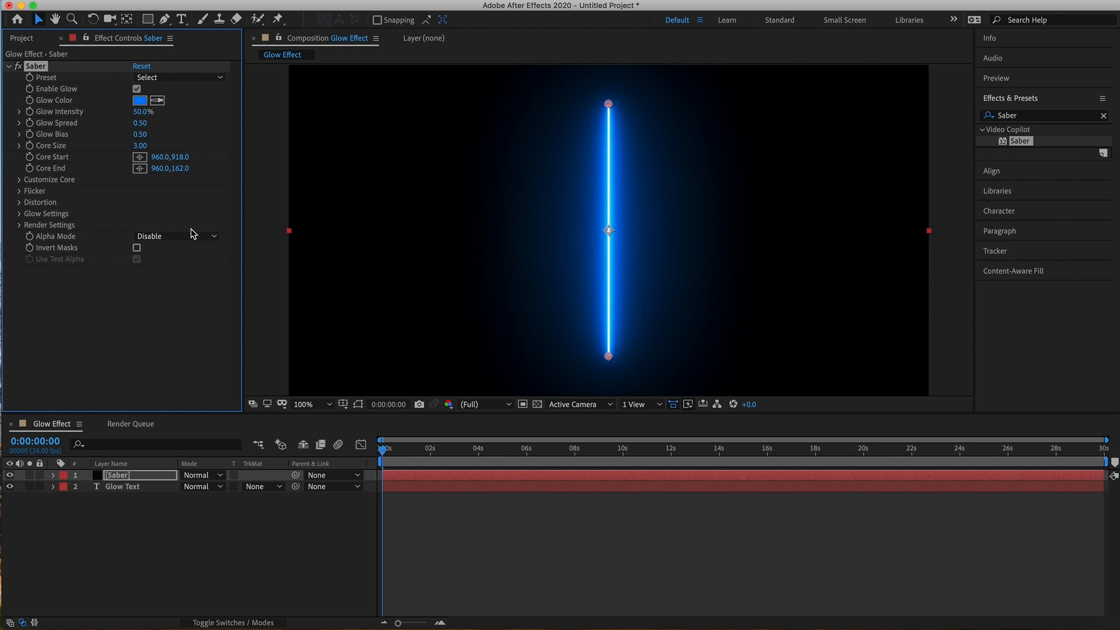
{"action": "mouse_move", "coordinate": [24, 184]}
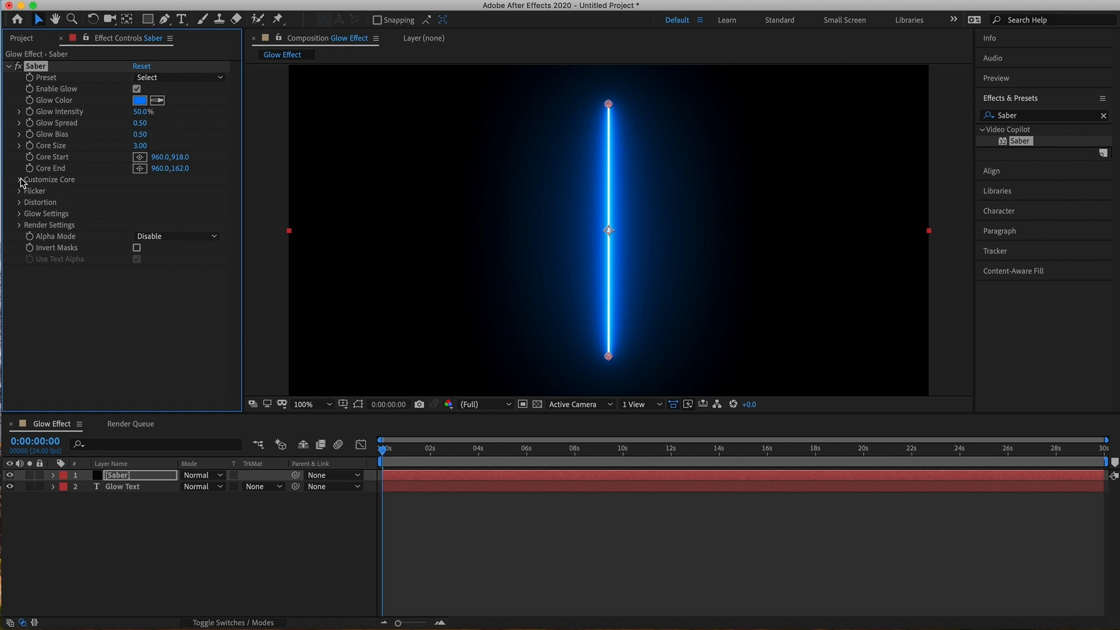
Under Customize Core, set Core Type to Text Layer and pick '2. Glow Text' as the layer.
{"action": "left_click", "coordinate": [20, 180]}
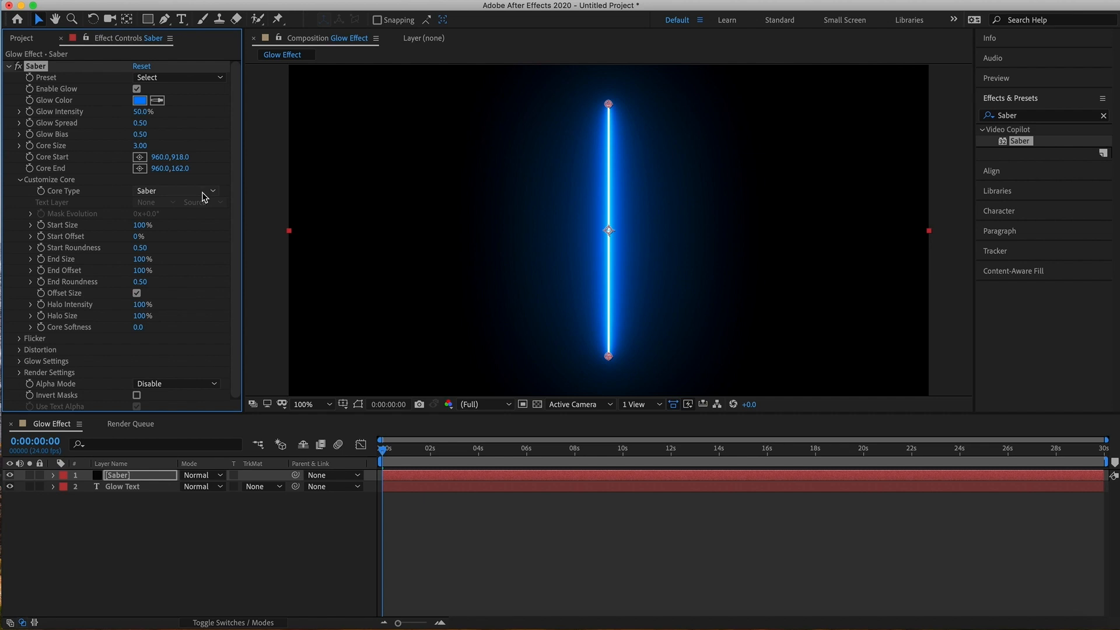
{"action": "left_click", "coordinate": [176, 190]}
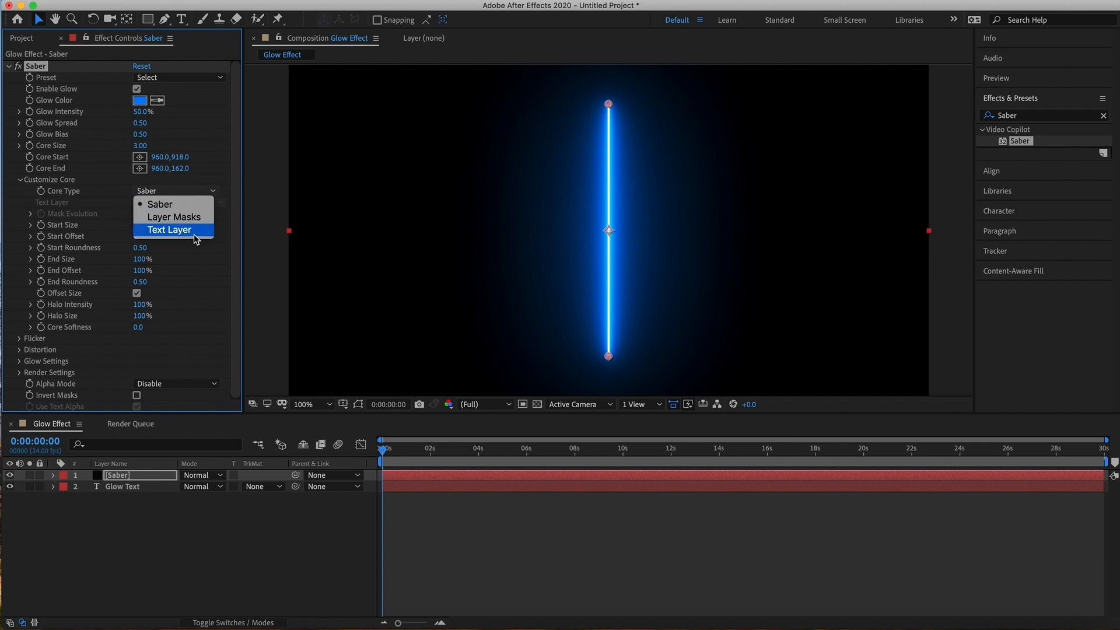
{"action": "left_click", "coordinate": [168, 230]}
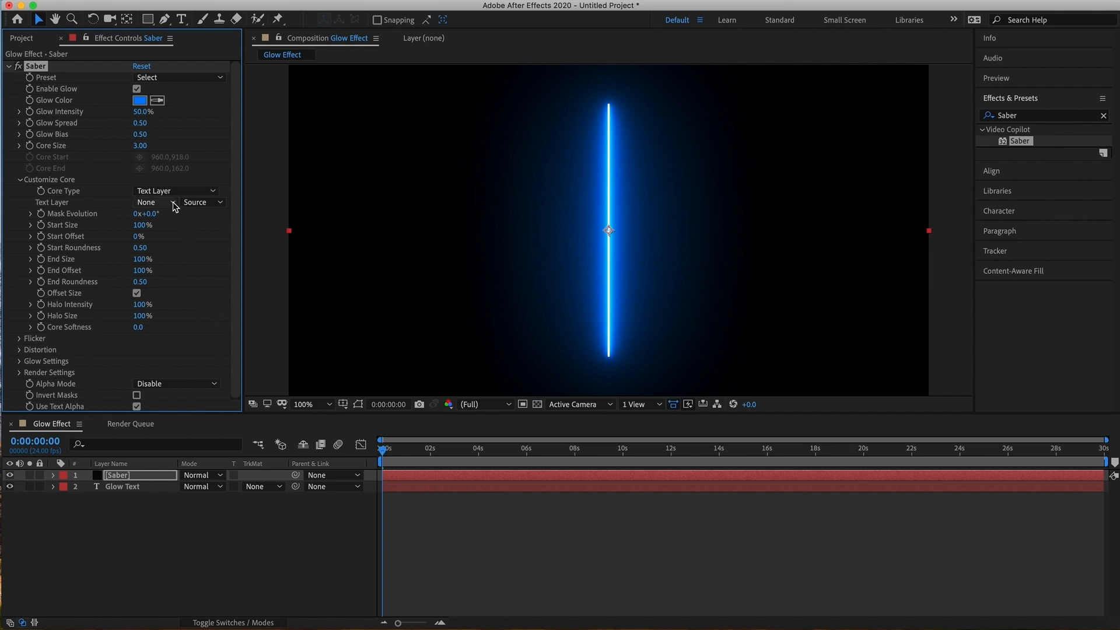
{"action": "left_click", "coordinate": [175, 202]}
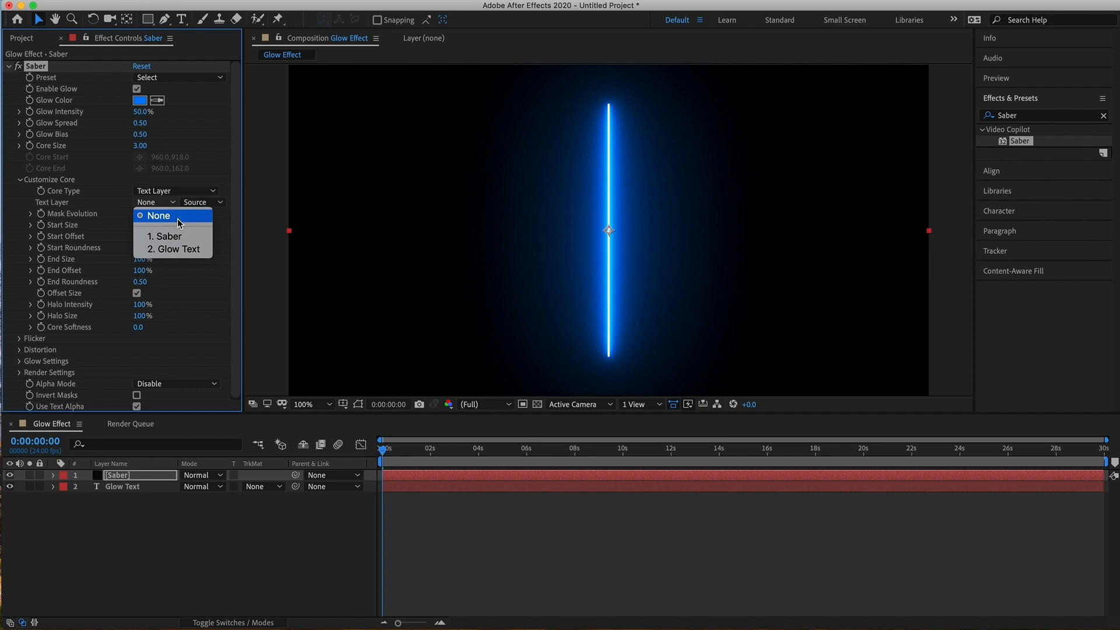
{"action": "mouse_move", "coordinate": [173, 236]}
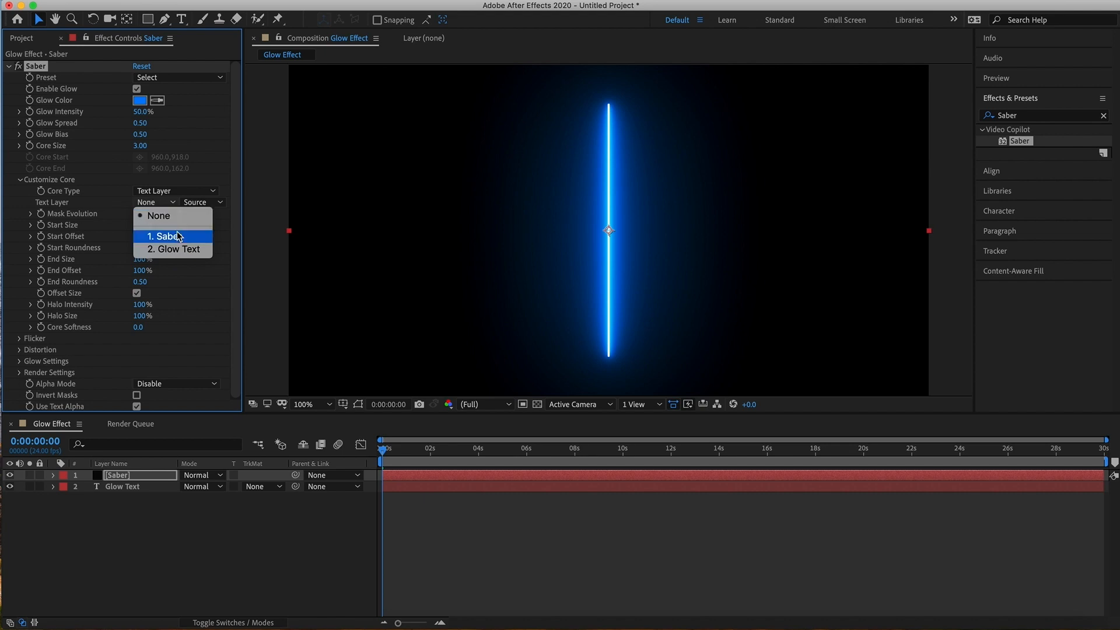
{"action": "mouse_move", "coordinate": [172, 248]}
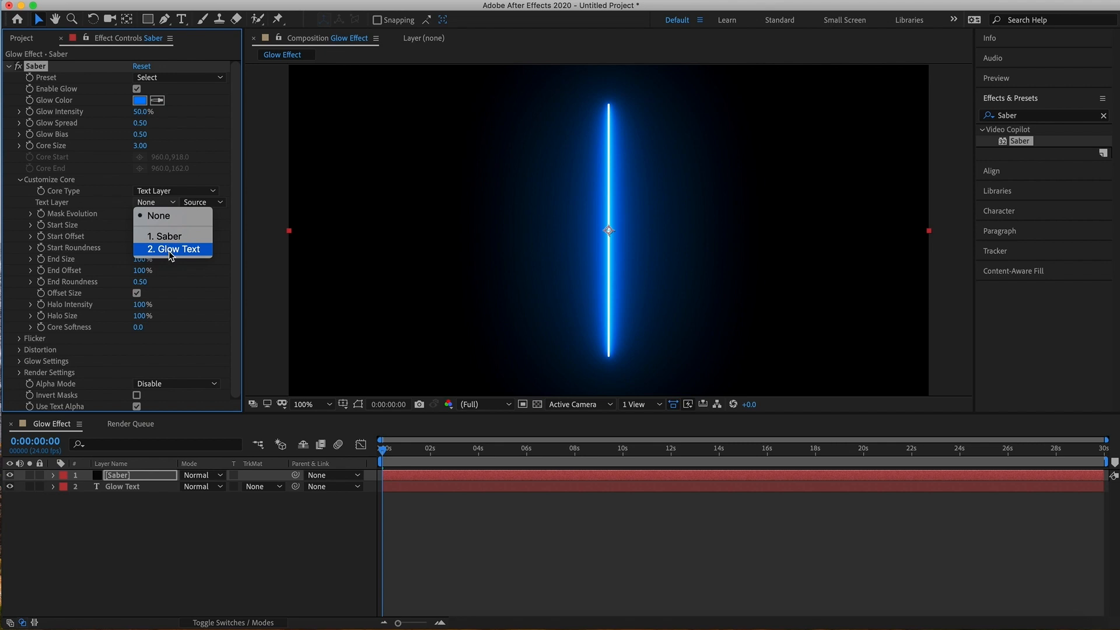
{"action": "left_click", "coordinate": [173, 249]}
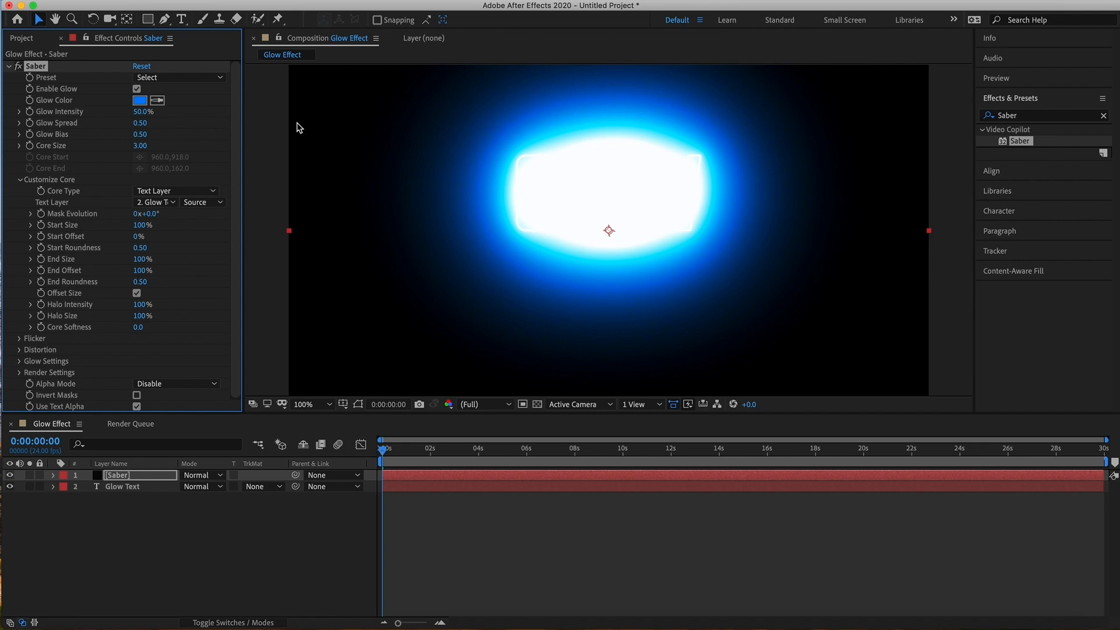
{"action": "mouse_move", "coordinate": [318, 238]}
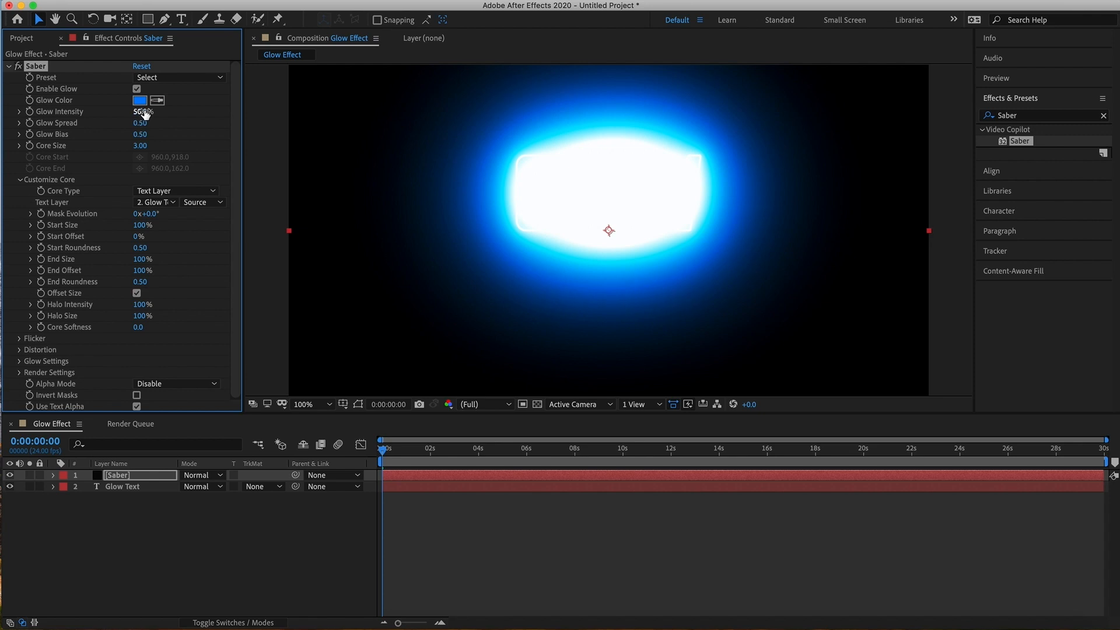
Apply the Neon Saber preset and lower Glow Intensity to 35%.
{"action": "left_click", "coordinate": [178, 77]}
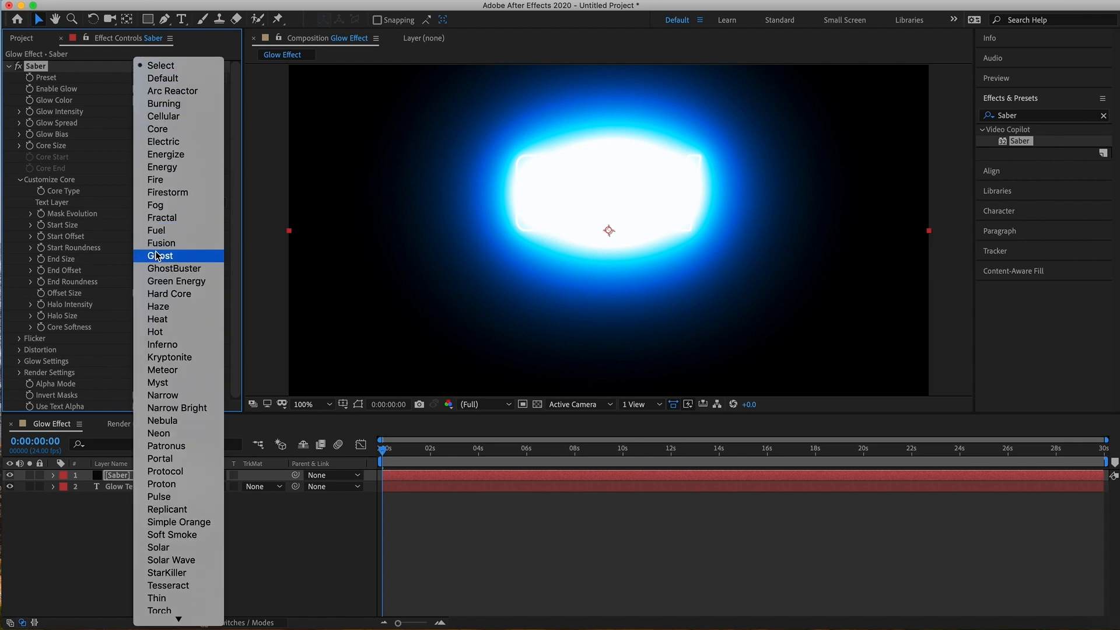
{"action": "left_click", "coordinate": [159, 434]}
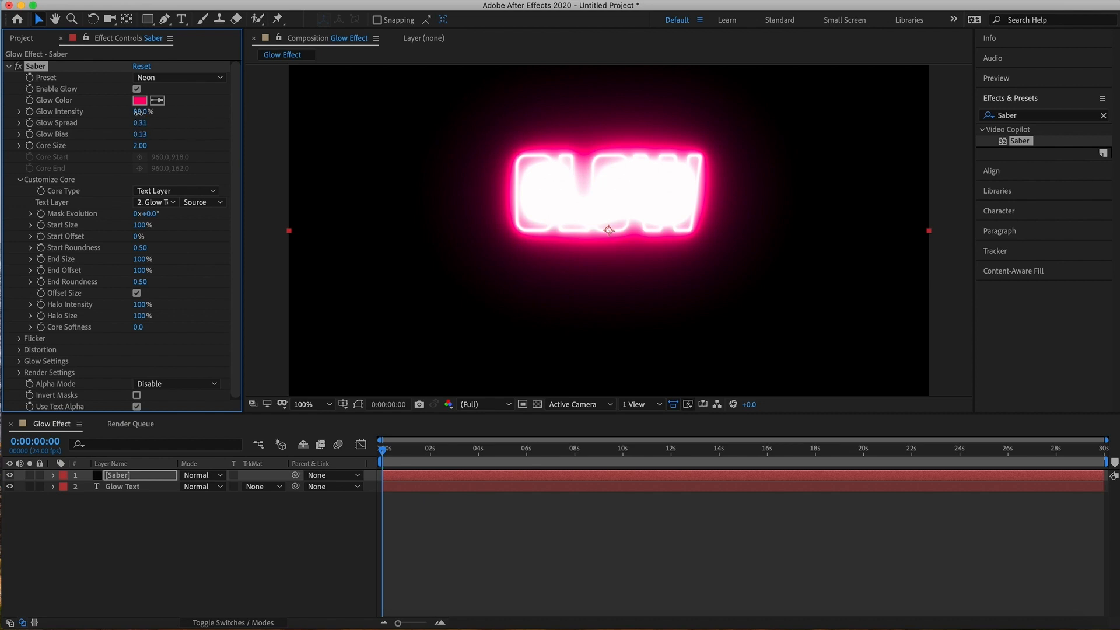
{"action": "left_click_drag", "start_coordinate": [142, 112], "coordinate": [114, 112]}
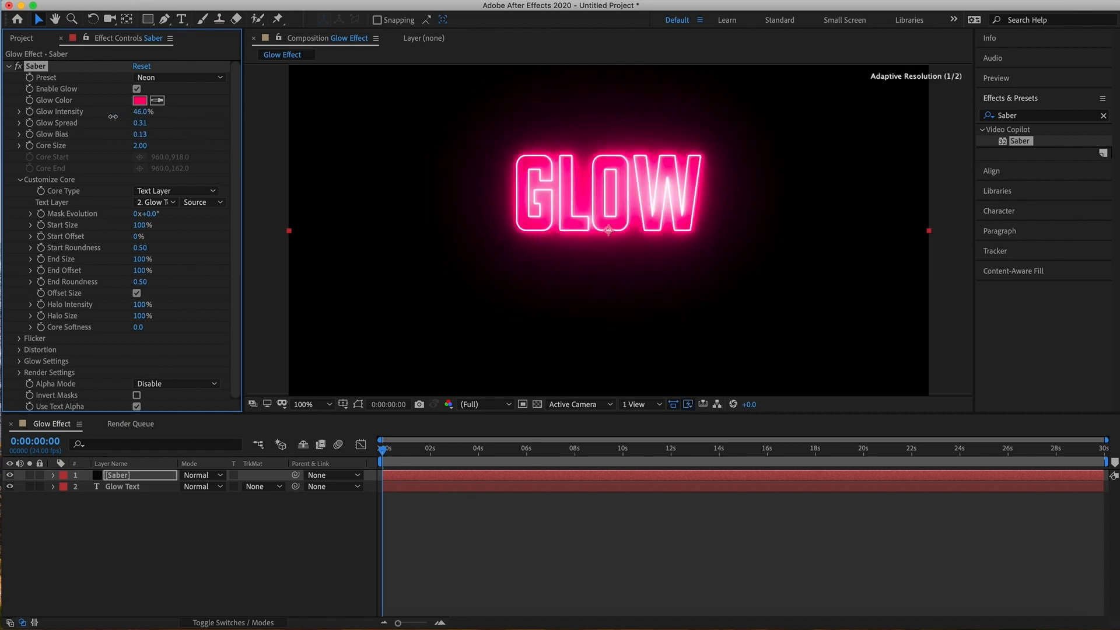
{"action": "left_click_drag", "start_coordinate": [150, 112], "coordinate": [140, 112]}
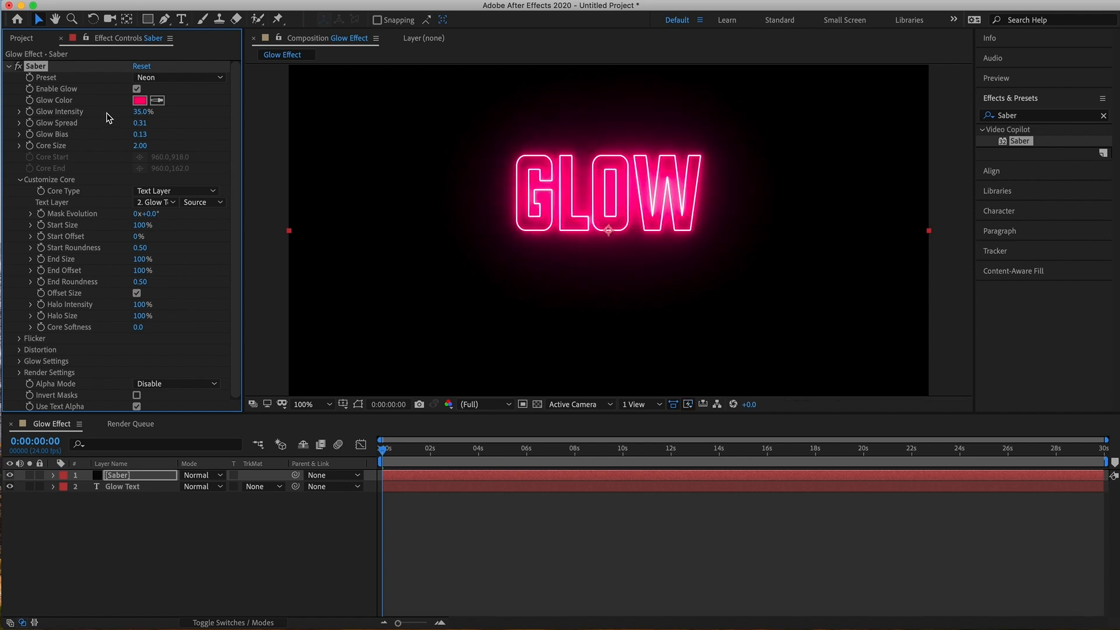
{"action": "mouse_move", "coordinate": [254, 235]}
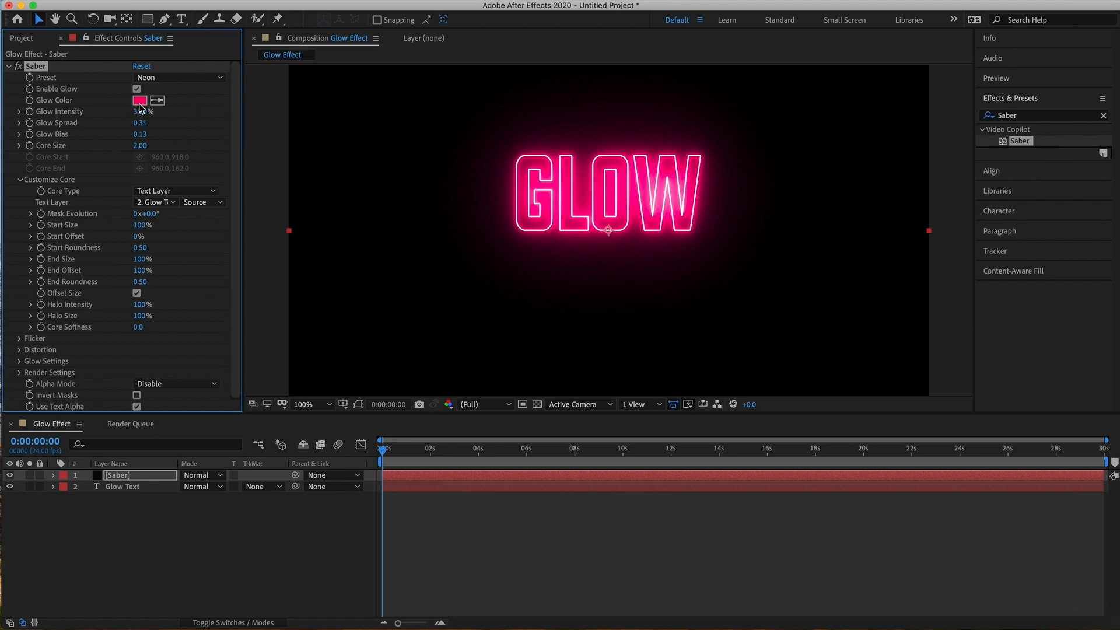
Set the Glow Color to bright green (28FF00) in the color picker.
{"action": "left_click", "coordinate": [140, 100]}
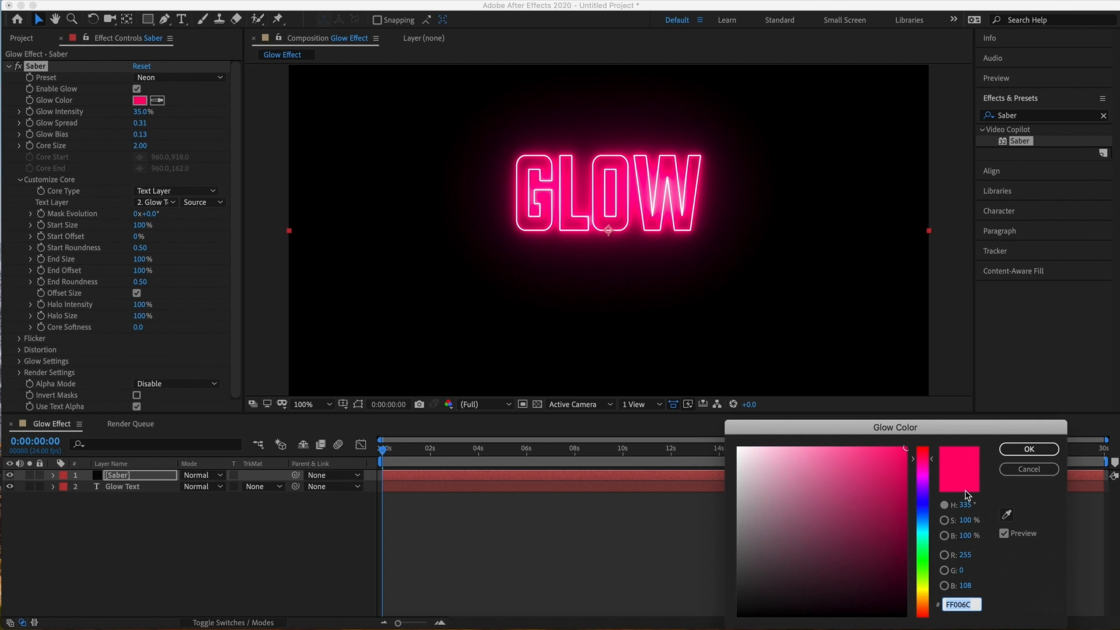
{"action": "mouse_move", "coordinate": [928, 497]}
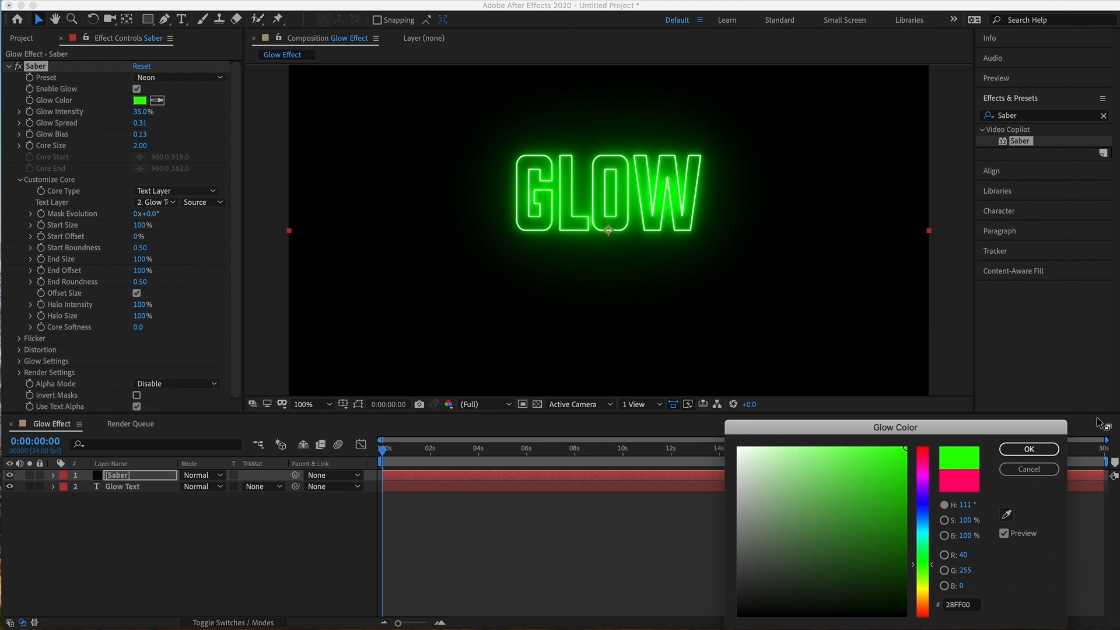
{"action": "left_click", "coordinate": [1027, 448]}
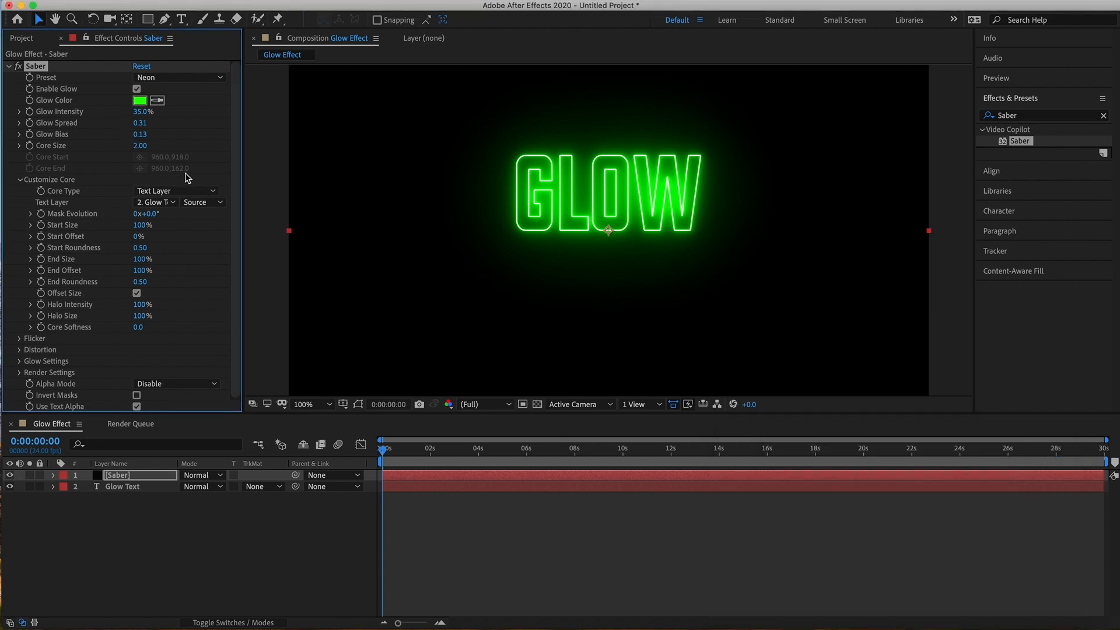
{"action": "mouse_move", "coordinate": [140, 145]}
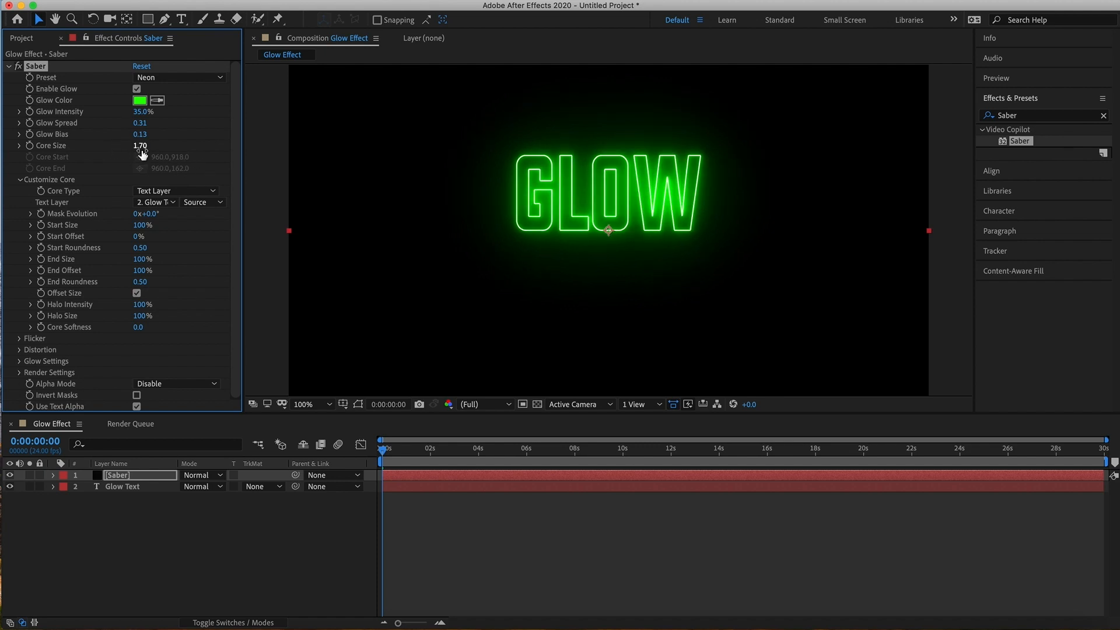
Reduce the Saber Core Size to 1.40 and scrub Glow Spread to tighten the green glow.
{"action": "left_click_drag", "start_coordinate": [140, 144], "coordinate": [140, 145]}
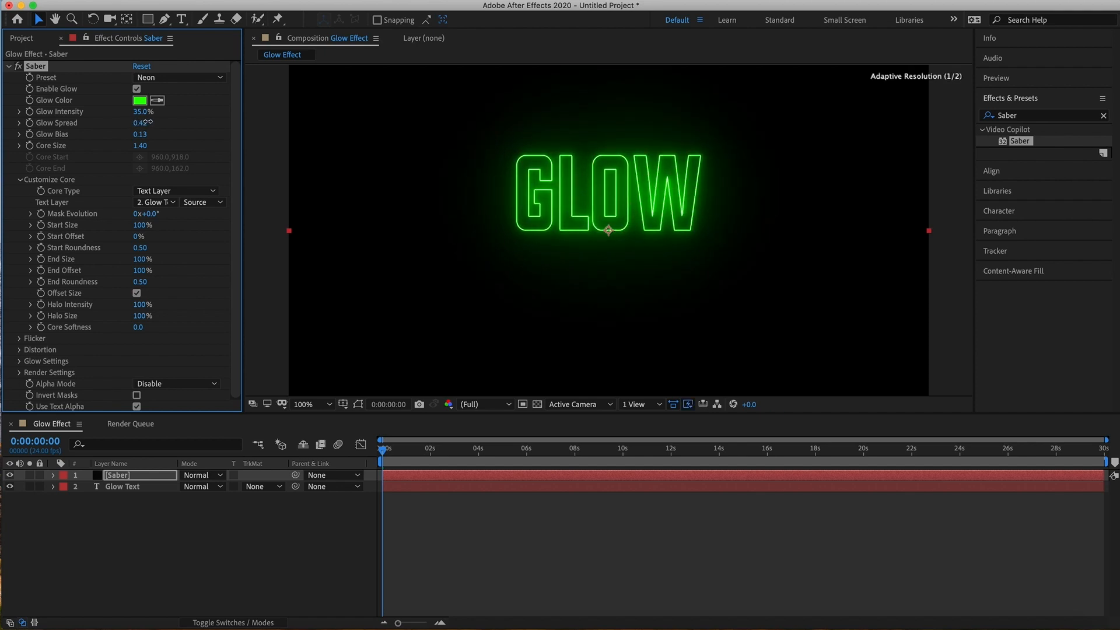
{"action": "left_click_drag", "start_coordinate": [143, 123], "coordinate": [157, 123]}
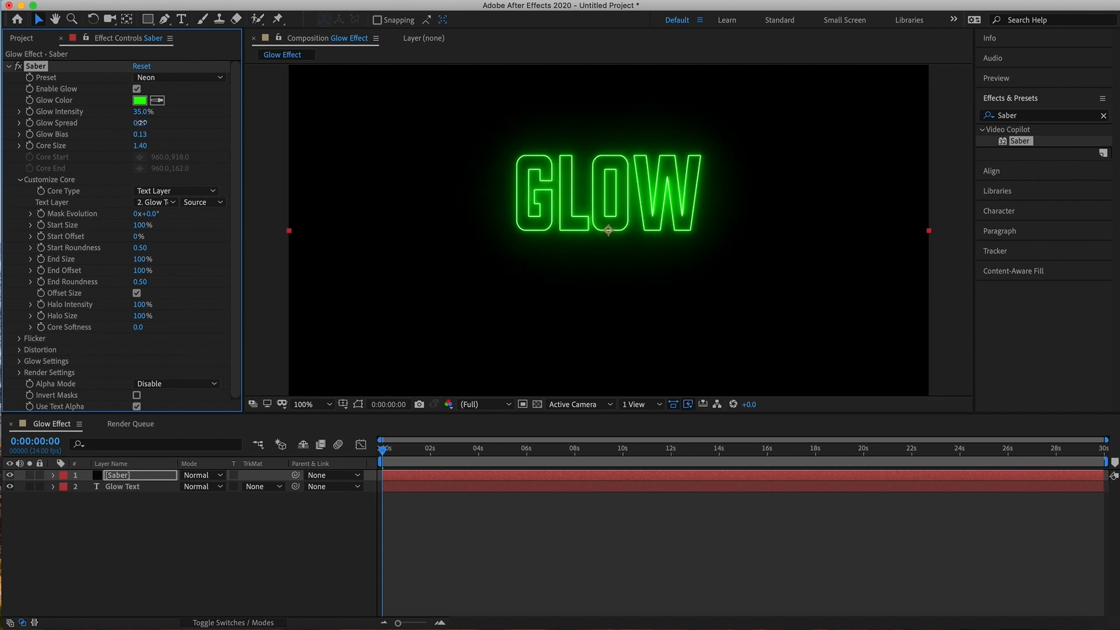
{"action": "left_click_drag", "start_coordinate": [139, 122], "coordinate": [147, 122]}
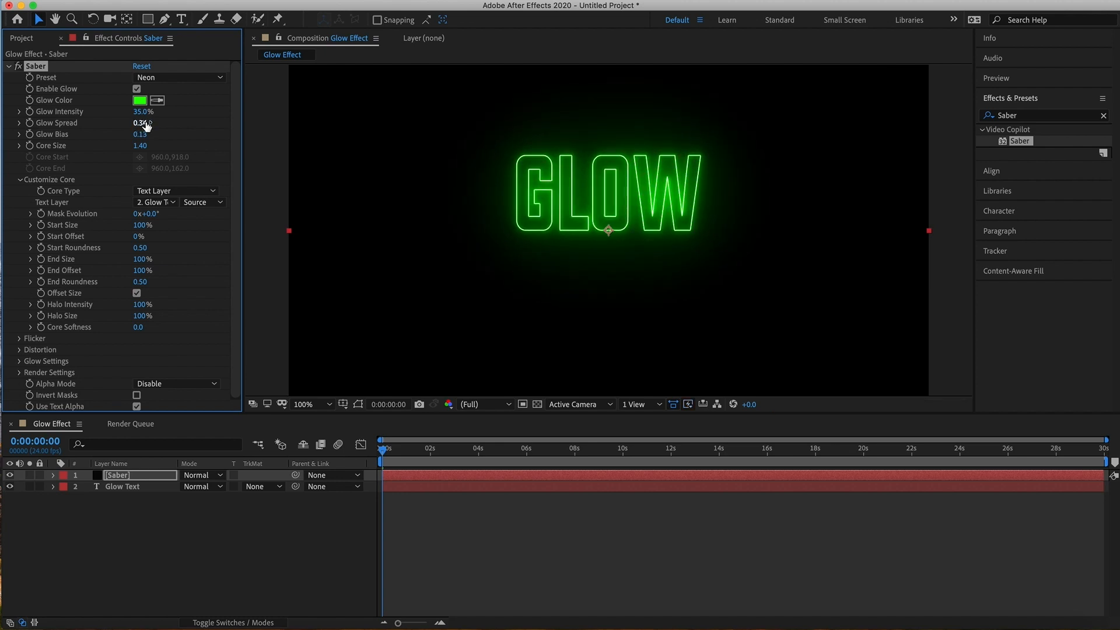